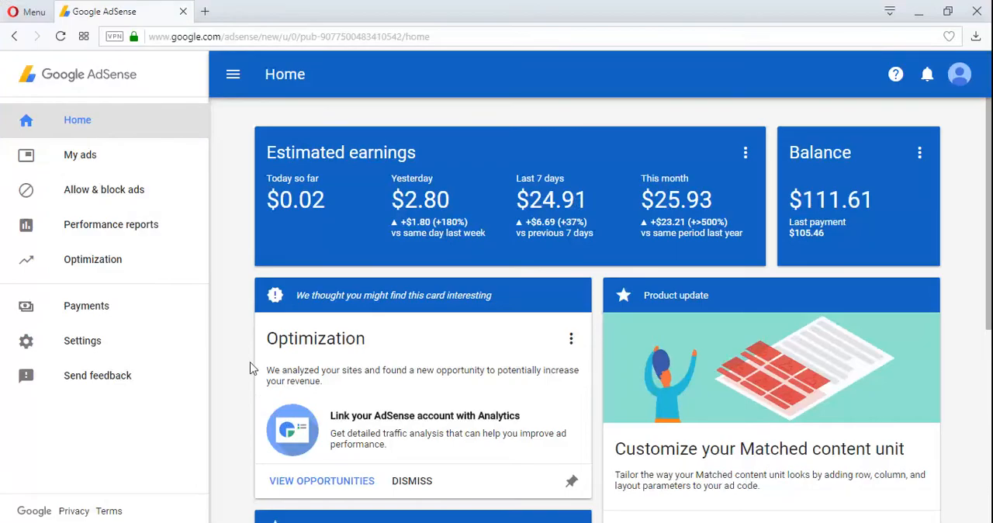
# - Open the account's Optimization Opportunities page from the AdSense sidebar
pyautogui.scroll(-3)
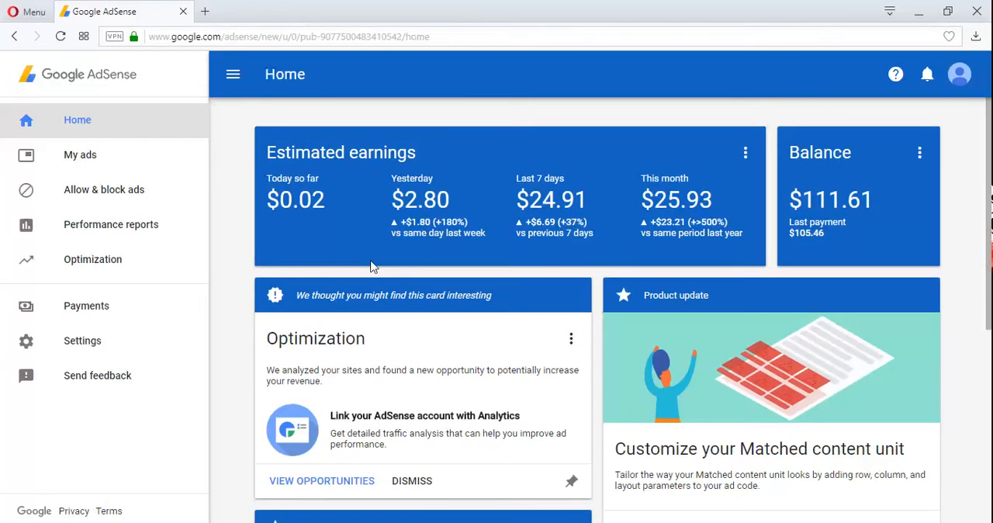
pyautogui.moveTo(174, 277)
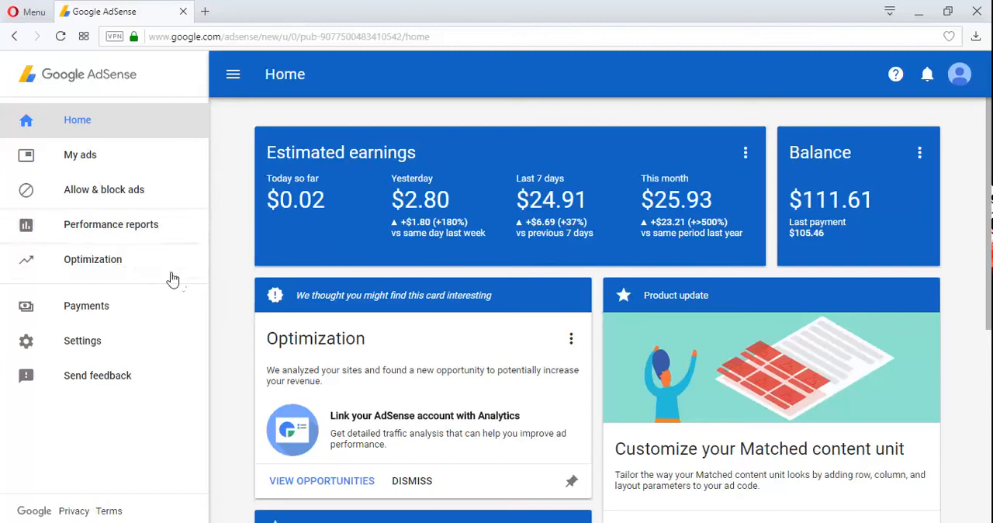
pyautogui.moveTo(116, 268)
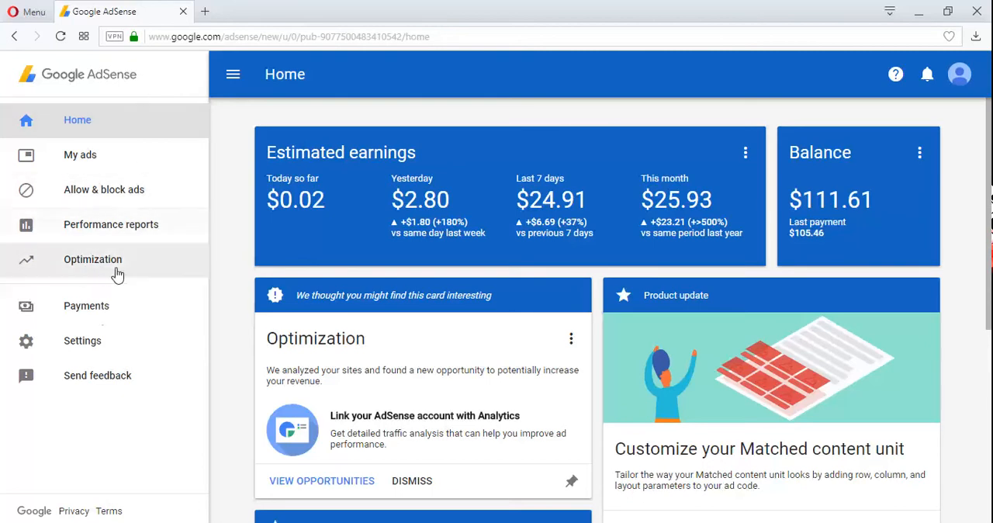
pyautogui.moveTo(139, 268)
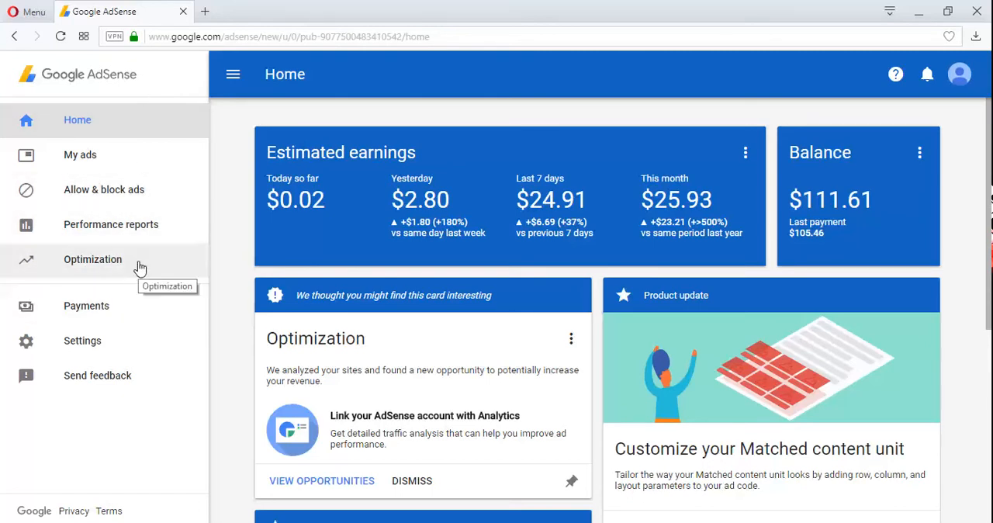
pyautogui.click(93, 259)
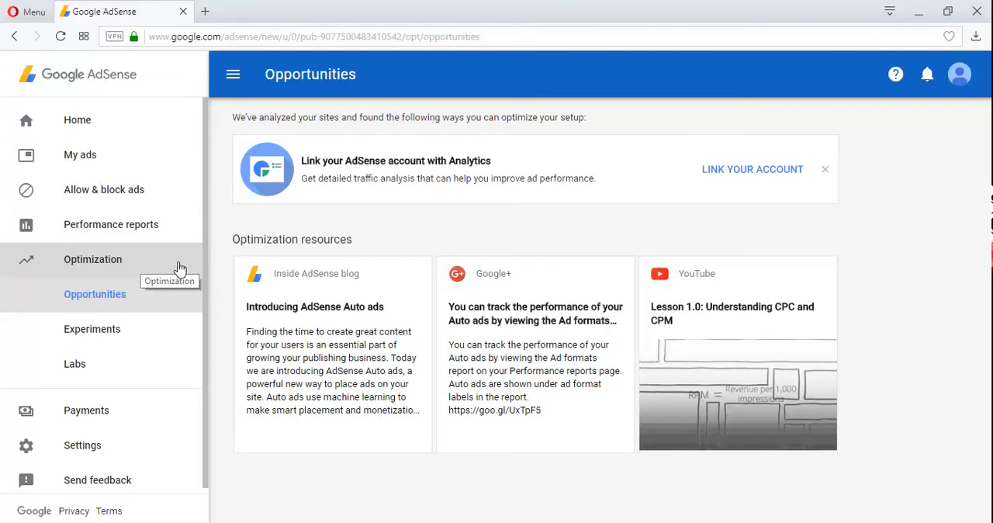
pyautogui.moveTo(156, 381)
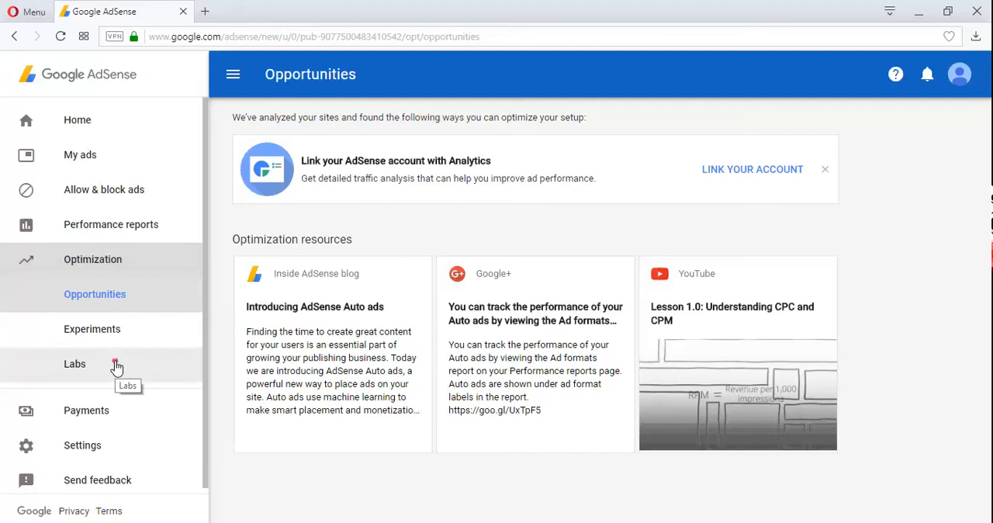
# - Open Optimization > Labs to view the enabled AMP Auto ads – Text & display lab
pyautogui.click(75, 364)
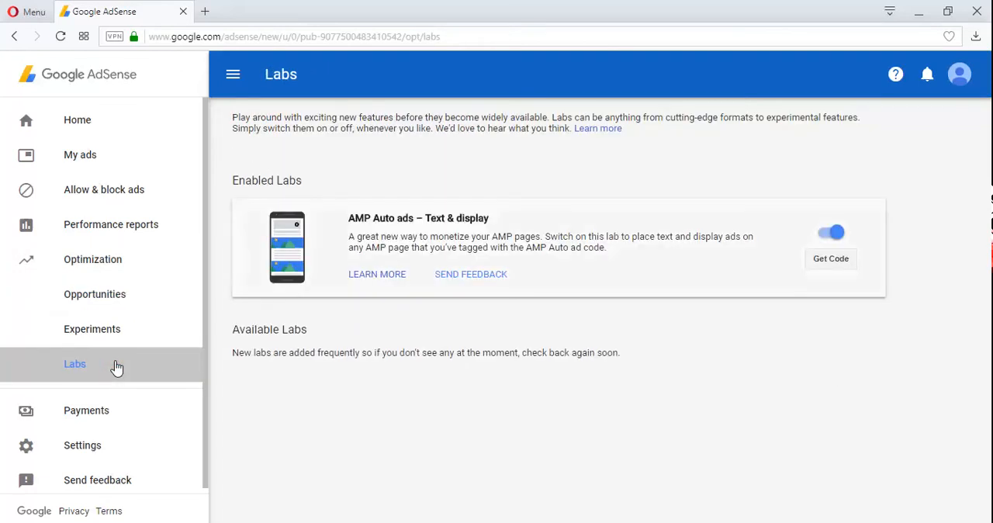
pyautogui.moveTo(810, 286)
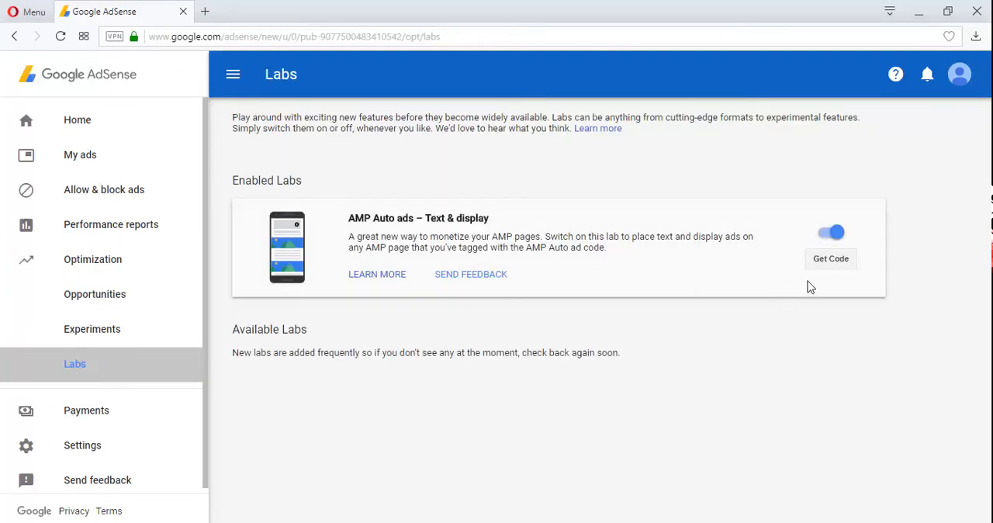
pyautogui.moveTo(849, 240)
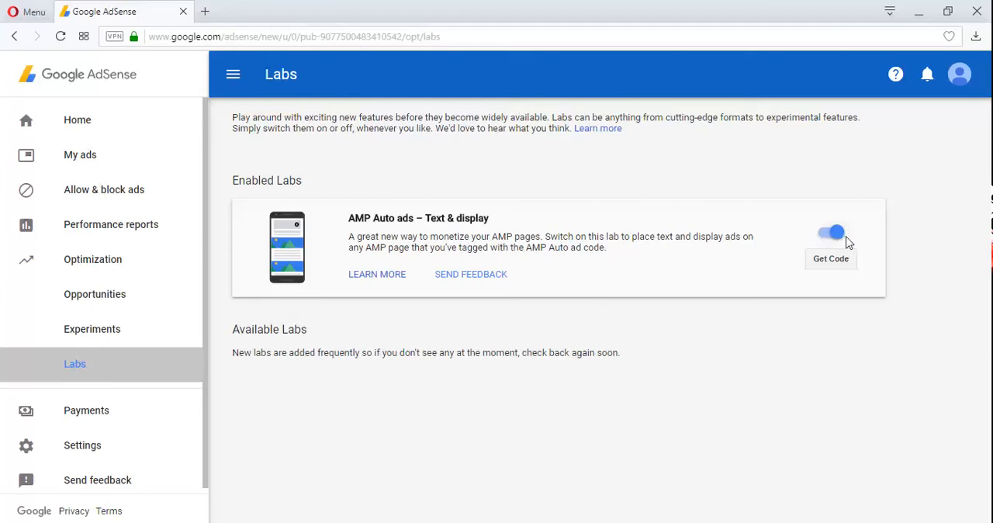
pyautogui.moveTo(869, 244)
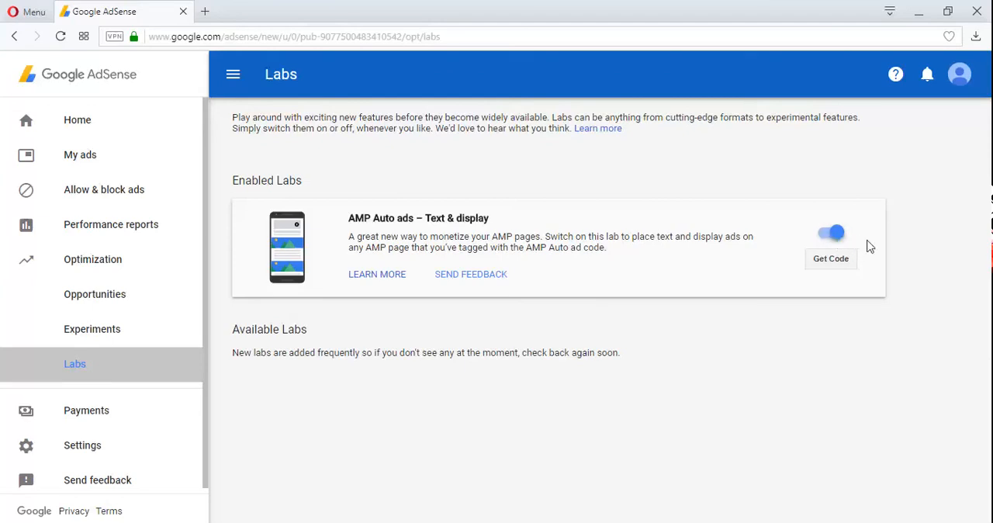
pyautogui.moveTo(489, 265)
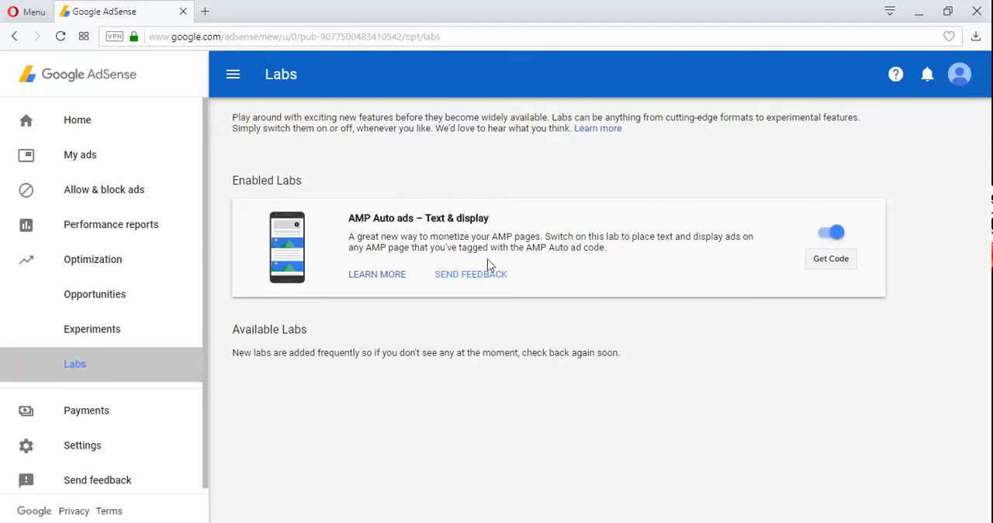
pyautogui.moveTo(411, 232)
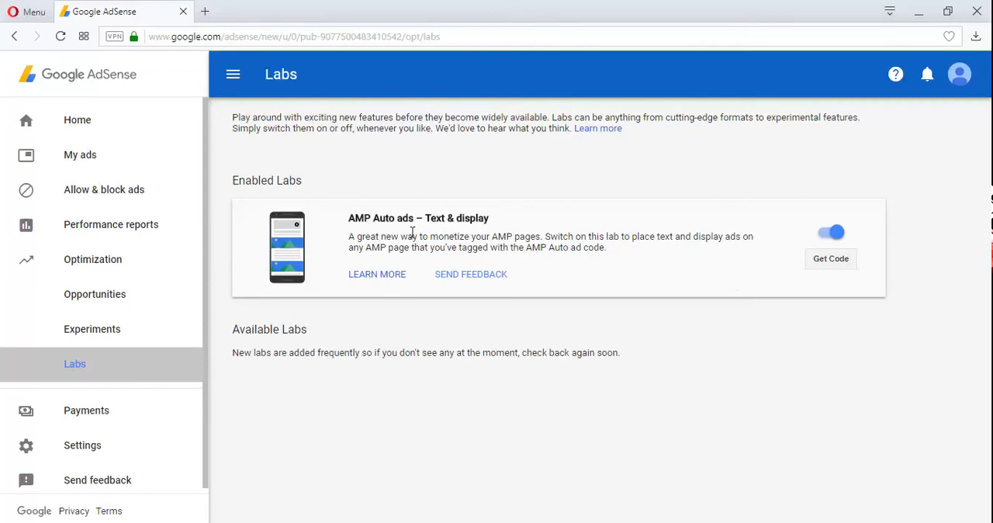
pyautogui.moveTo(779, 256)
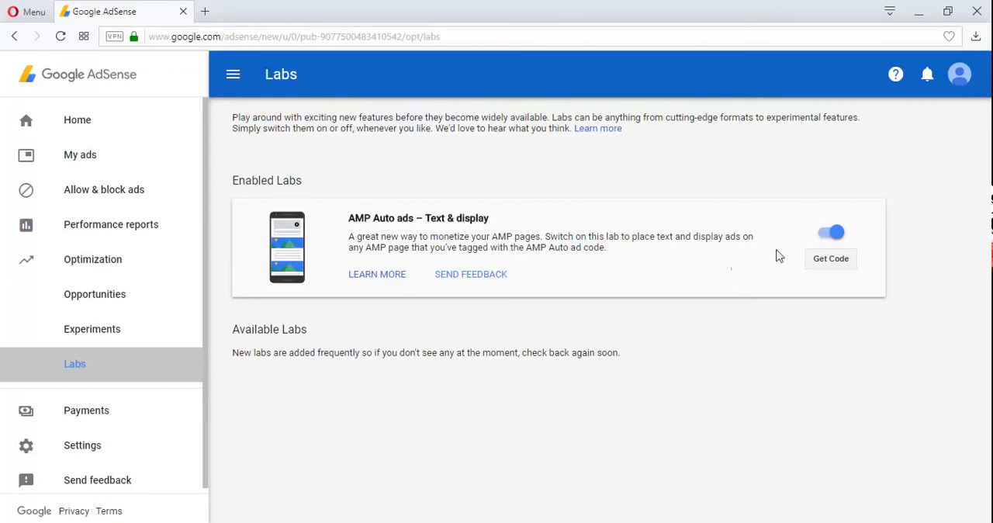
pyautogui.moveTo(648, 283)
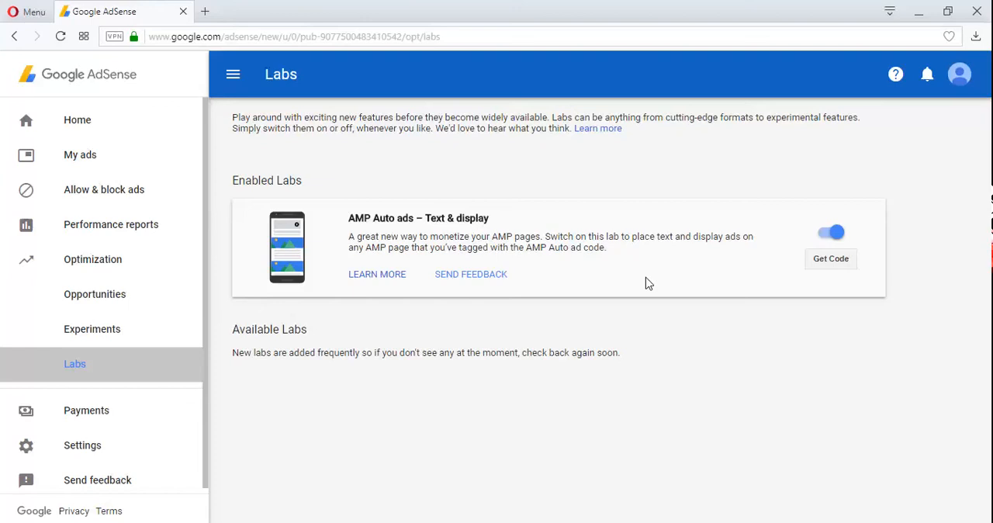
pyautogui.moveTo(815, 245)
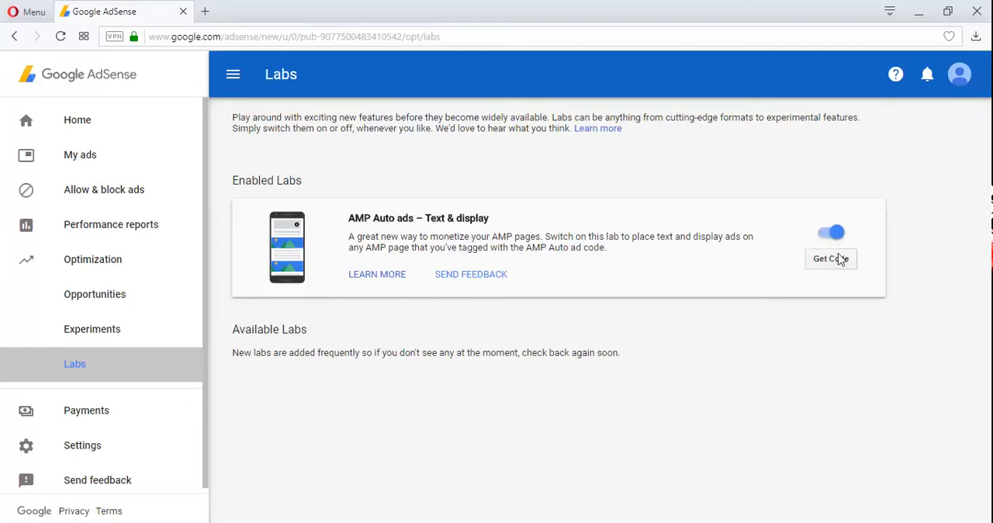
pyautogui.moveTo(831, 252)
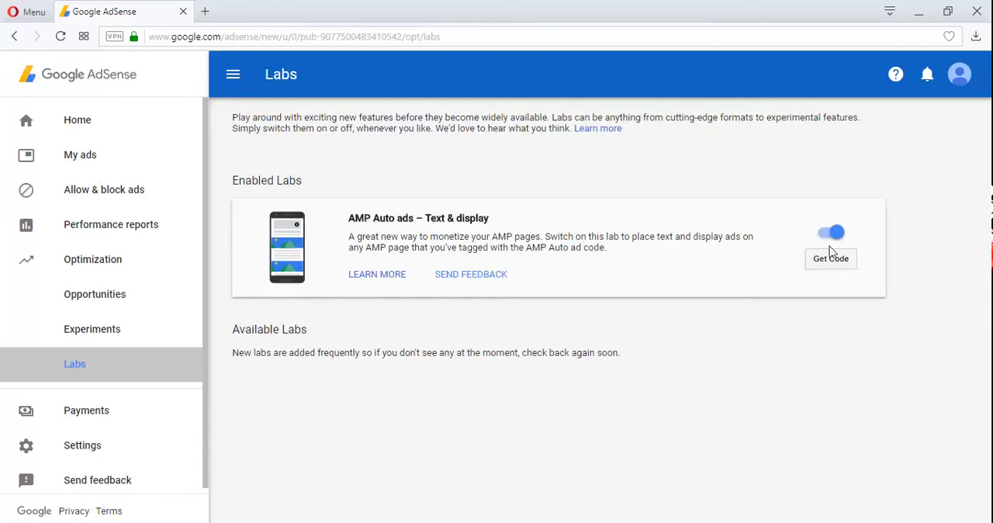
# - Bring up the AMP Auto ads code dialog, then type 'word' into the Start search
pyautogui.click(830, 258)
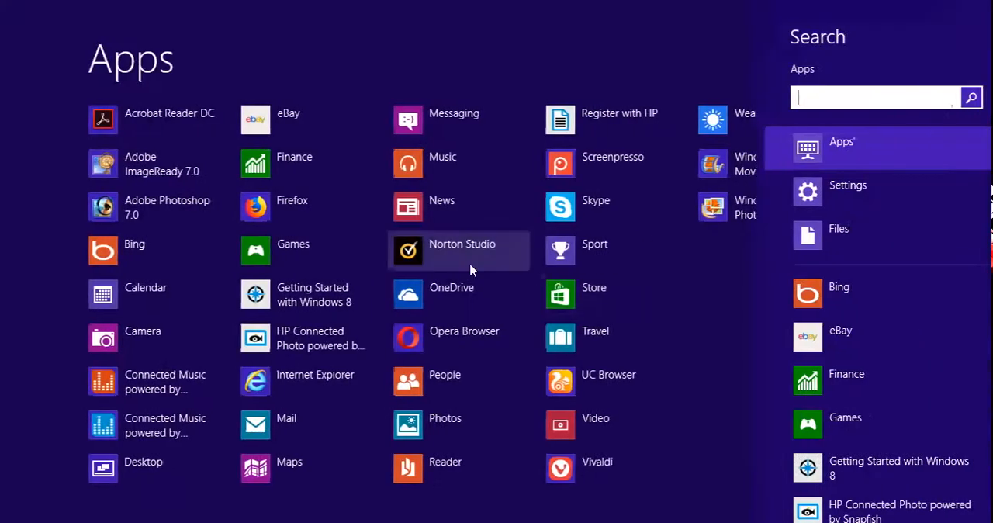
pyautogui.write('word')
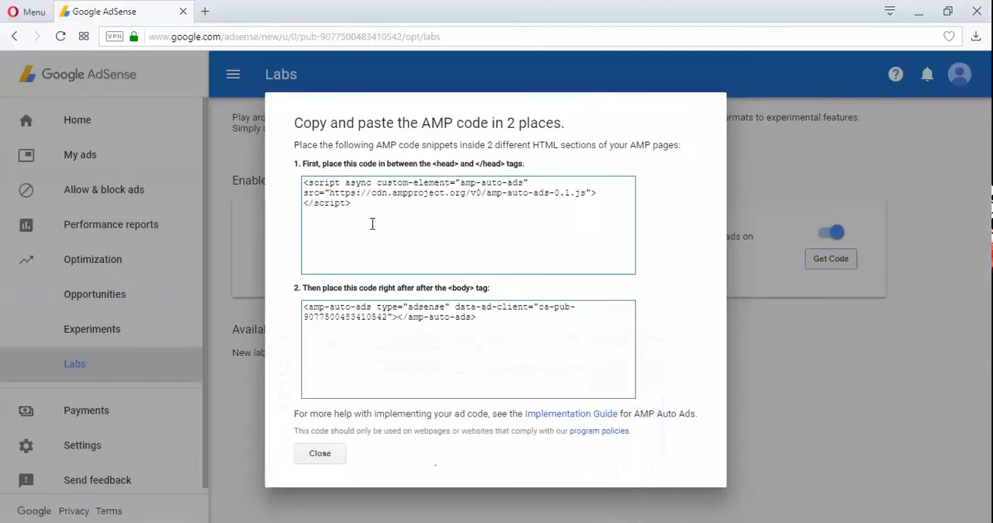
# - Select the <amp-auto-ads> body snippet in the Get Code dialog for copying
pyautogui.tripleClick(466, 192)
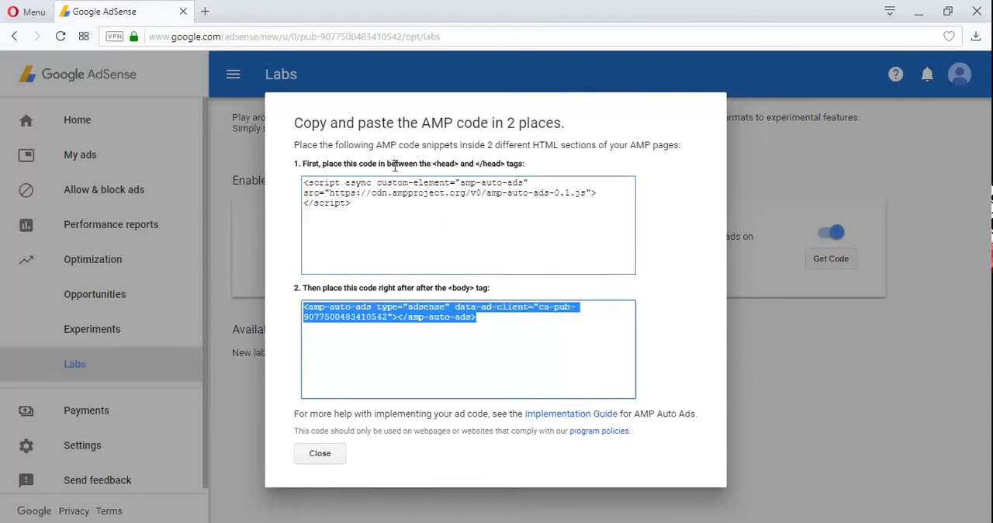
pyautogui.moveTo(454, 167)
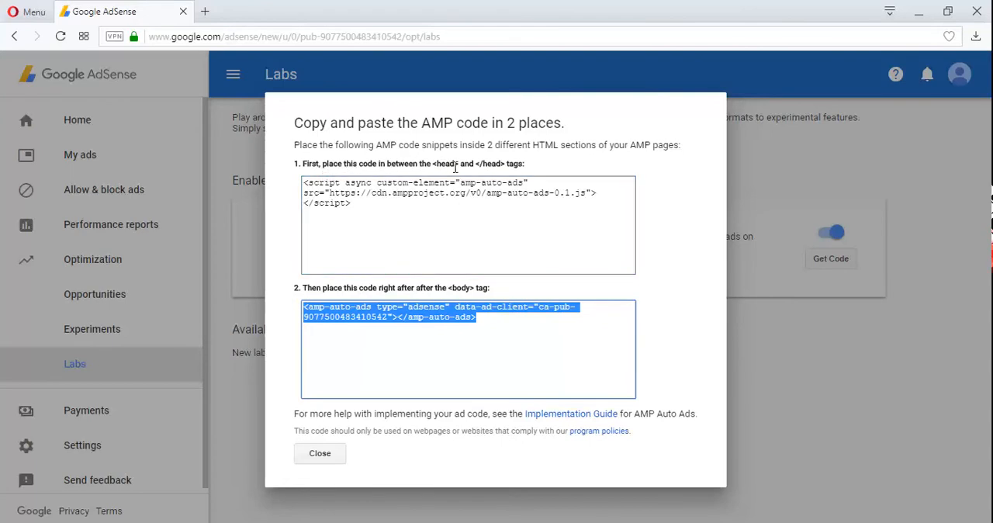
pyautogui.moveTo(516, 165)
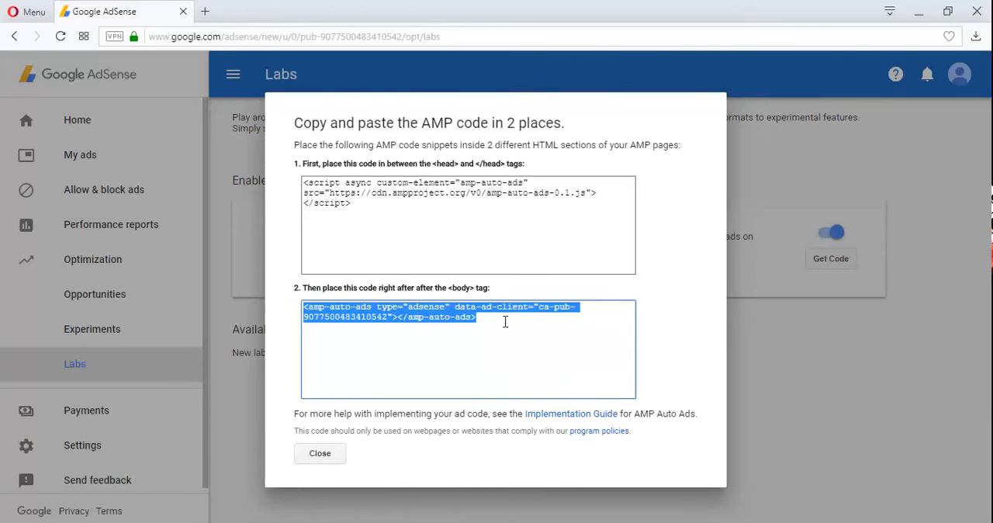
pyautogui.moveTo(400, 228)
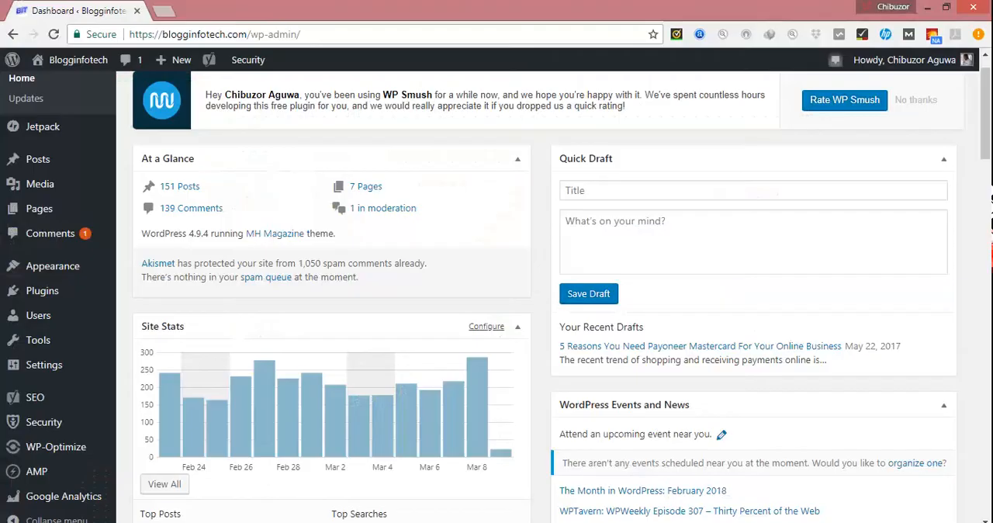
# - Scroll the WordPress dashboard sidebar to locate the AMP plugin menu
pyautogui.scroll(3)
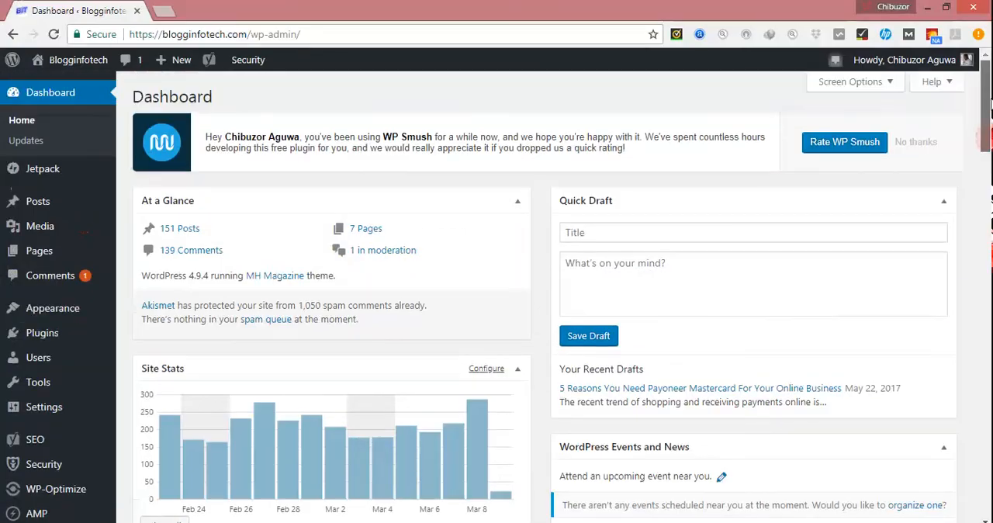
pyautogui.scroll(-3)
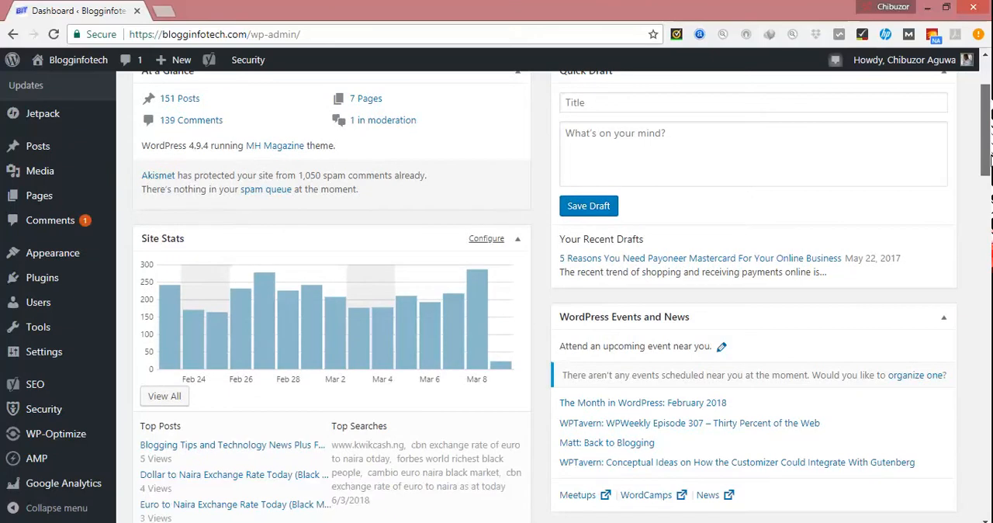
pyautogui.scroll(3)
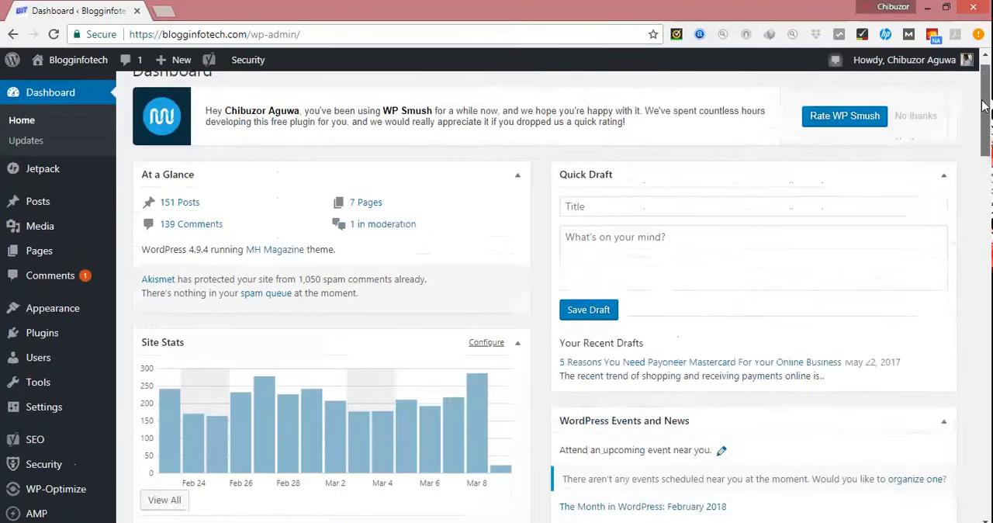
pyautogui.scroll(-3)
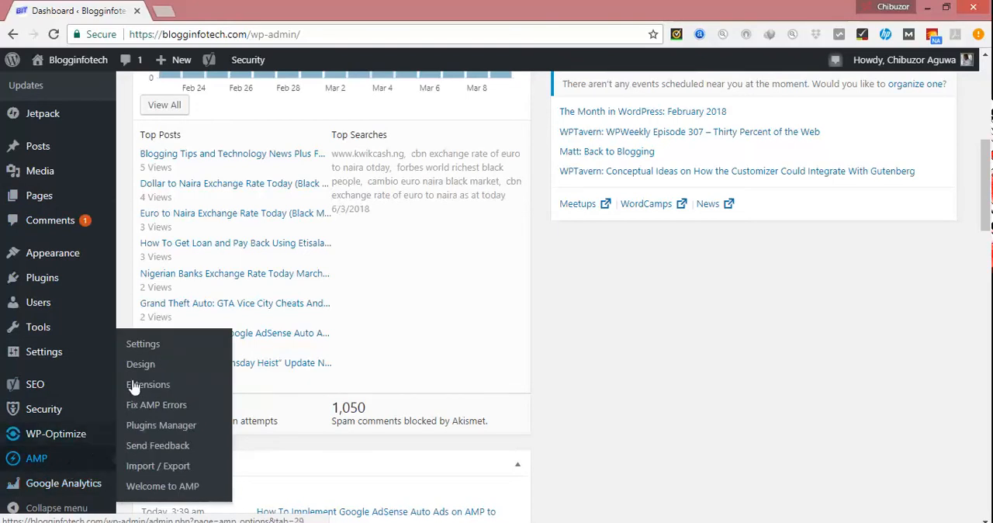
# - Open AMP > Settings to reach AMPforWP Advance Settings with the head and body HTML fields
pyautogui.click(143, 344)
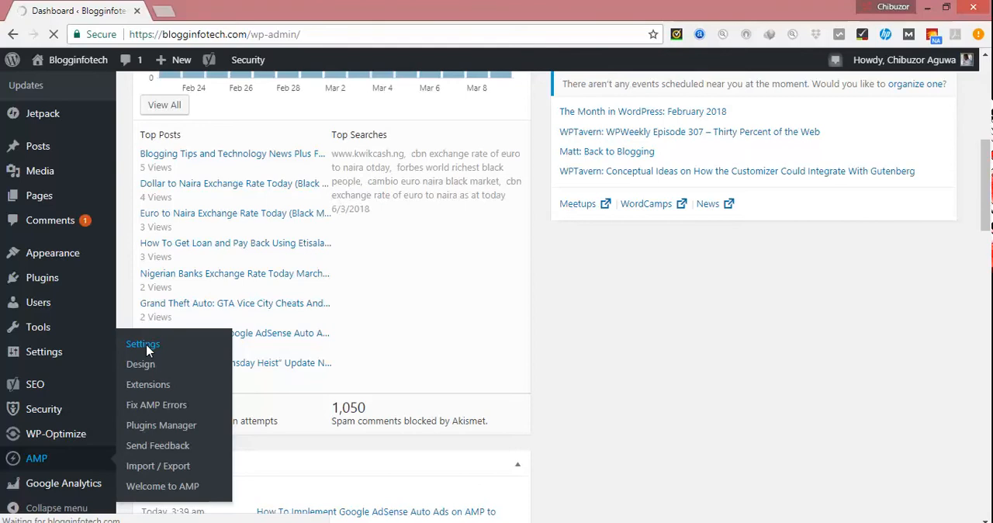
pyautogui.click(142, 344)
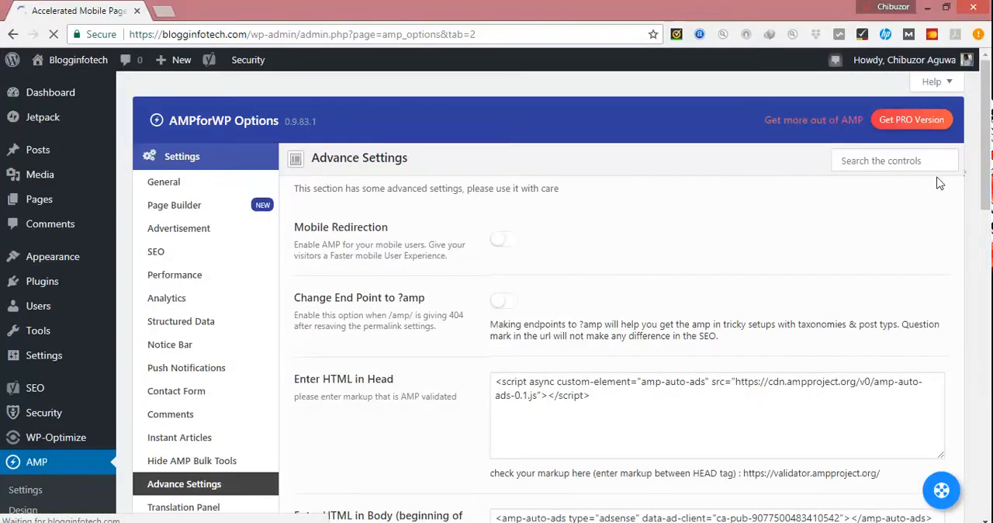
pyautogui.scroll(-3)
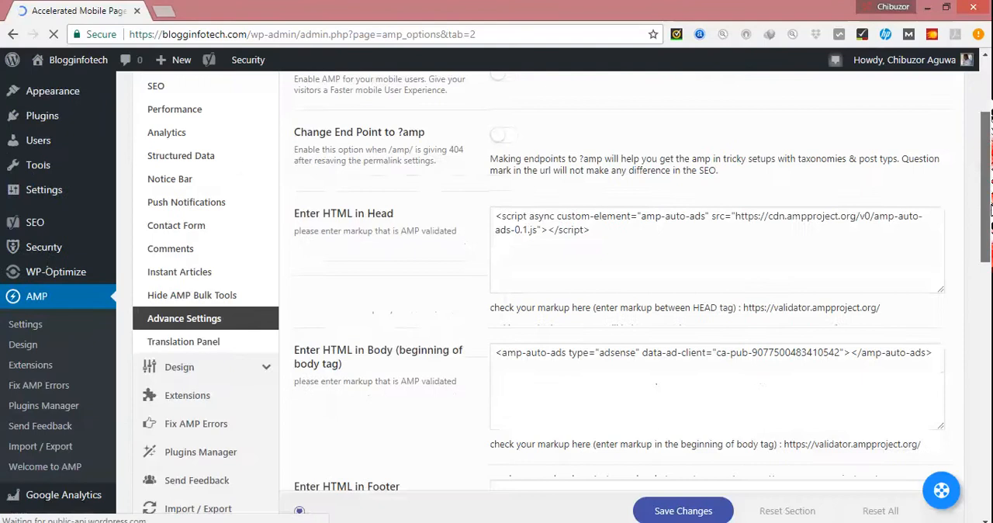
pyautogui.scroll(3)
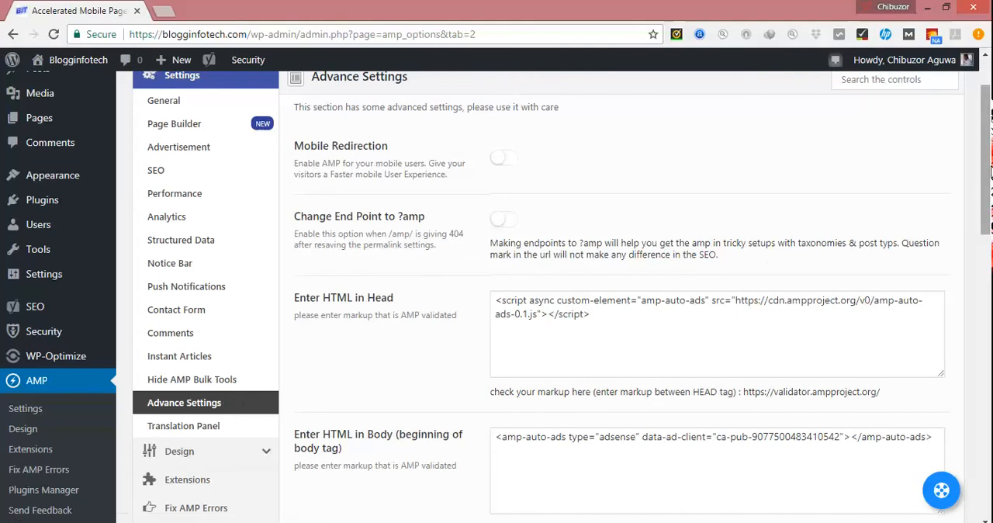
pyautogui.scroll(-3)
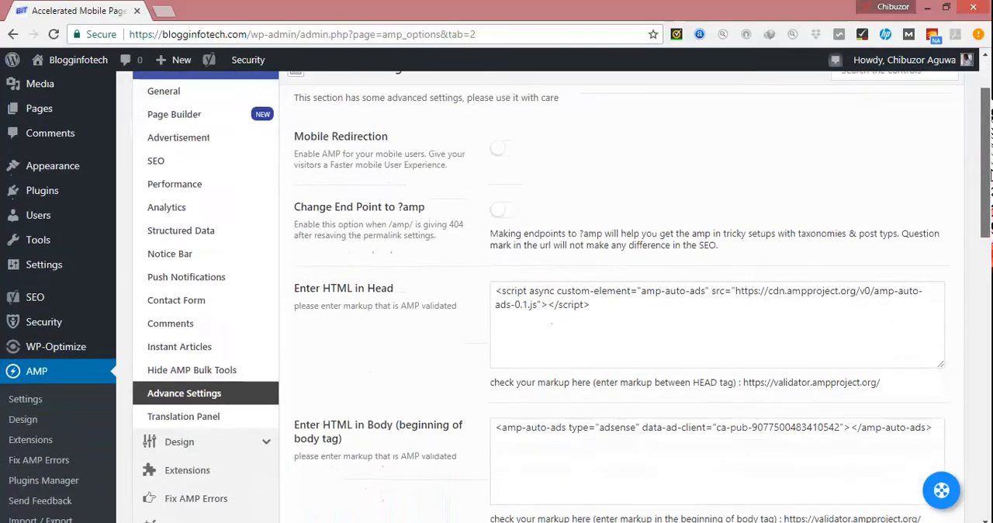
pyautogui.scroll(3)
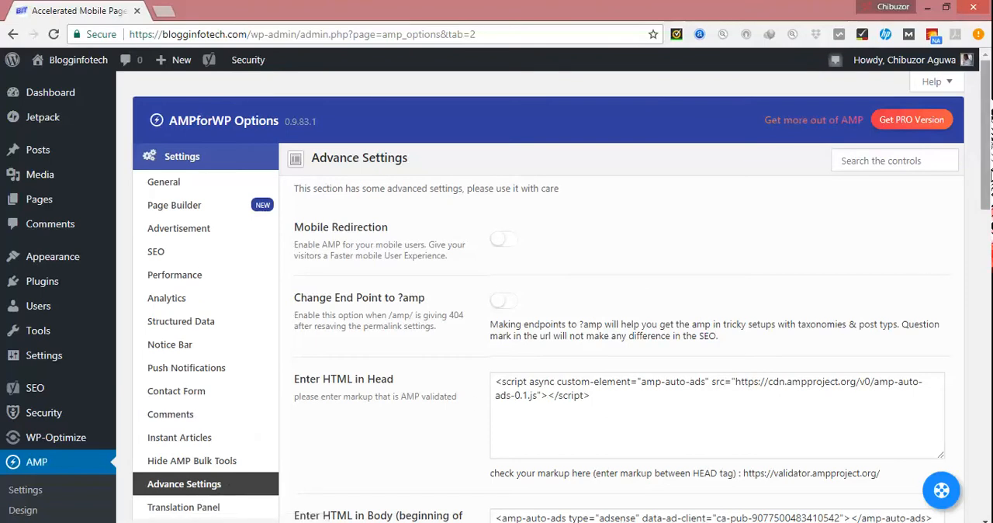
pyautogui.scroll(-3)
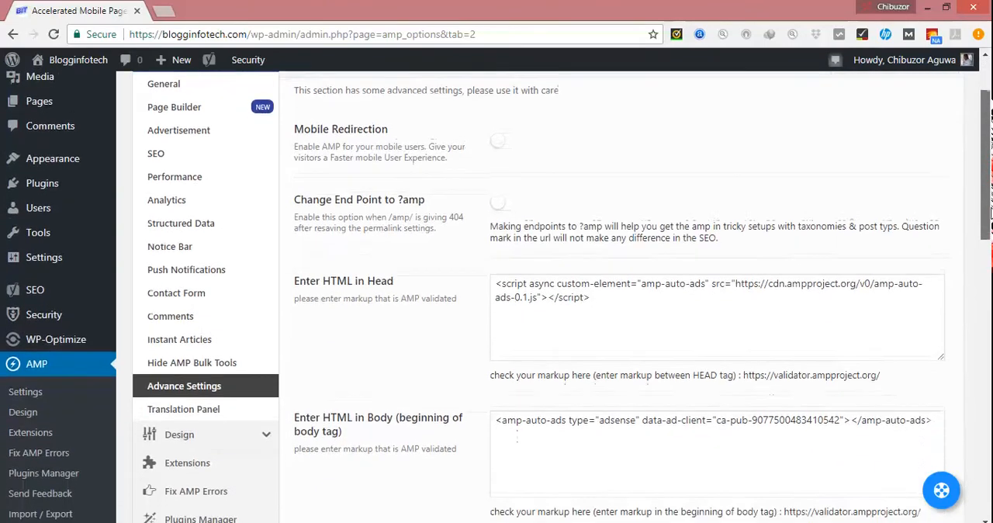
pyautogui.scroll(-3)
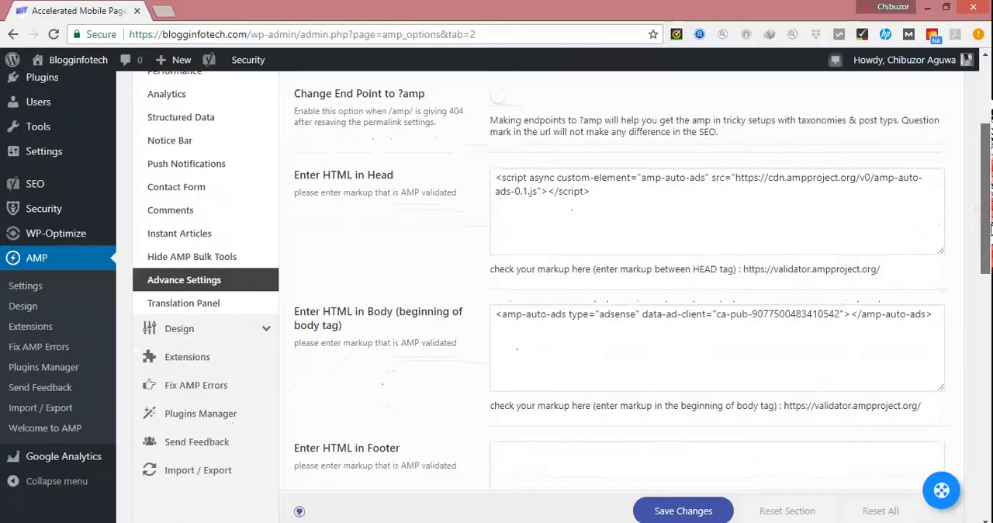
pyautogui.scroll(3)
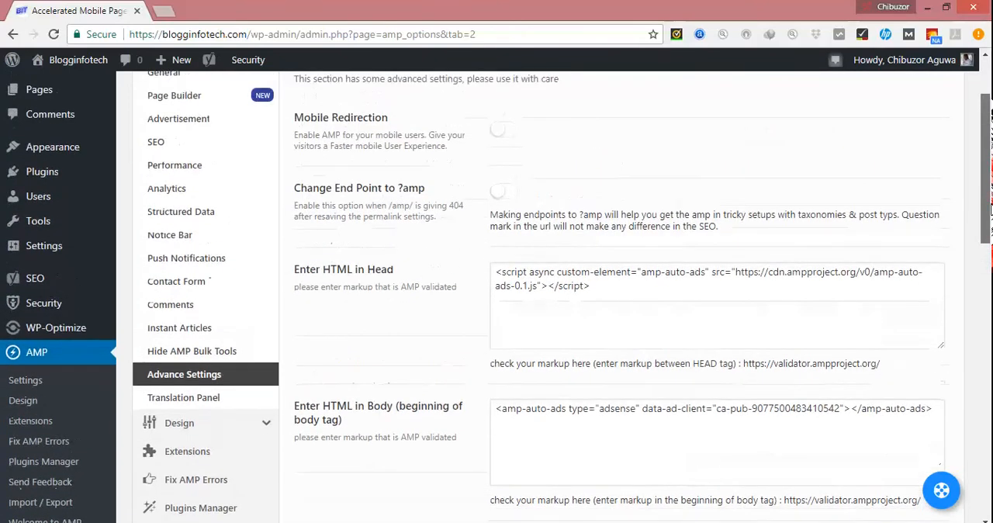
pyautogui.scroll(-3)
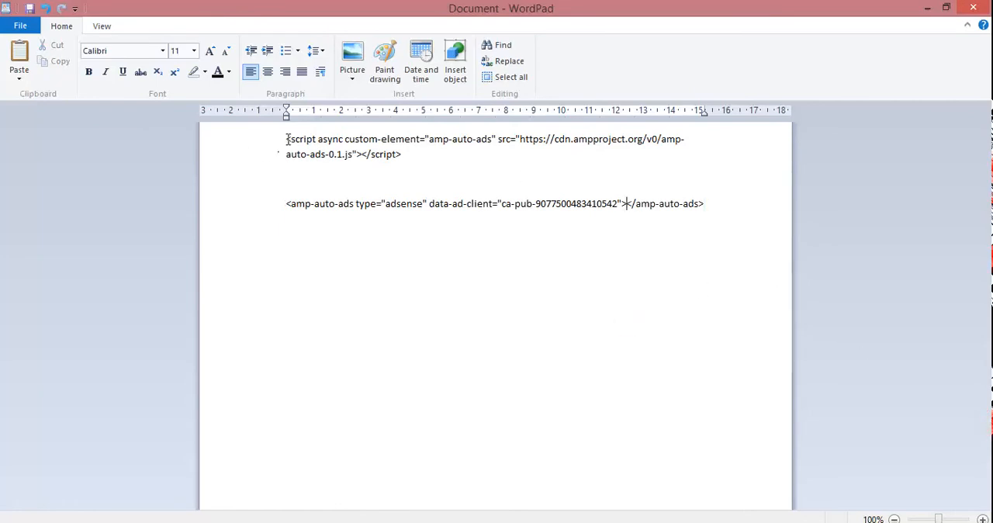
# - Copy the first <script> line of the Auto ads code from WordPad
pyautogui.moveTo(286, 139); pyautogui.dragTo(401, 154)
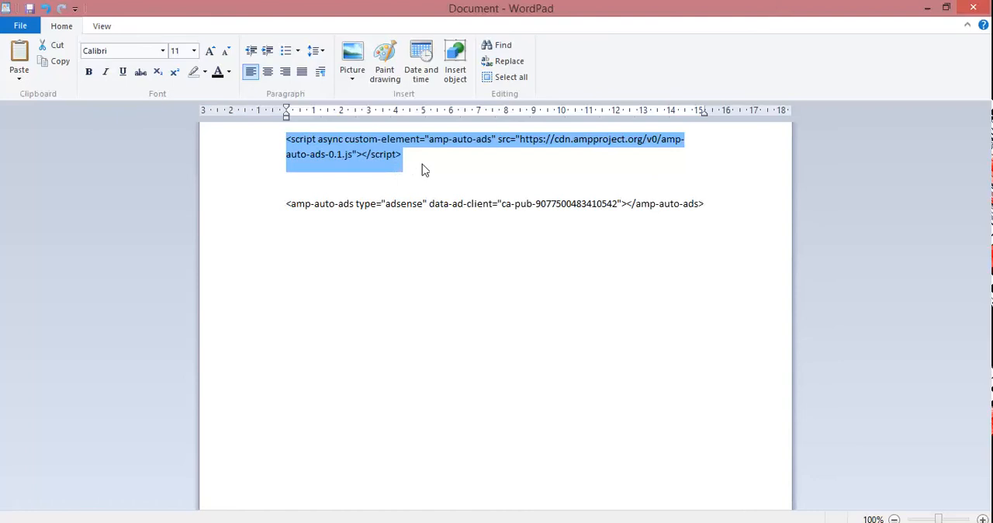
pyautogui.rightClick(357, 148)
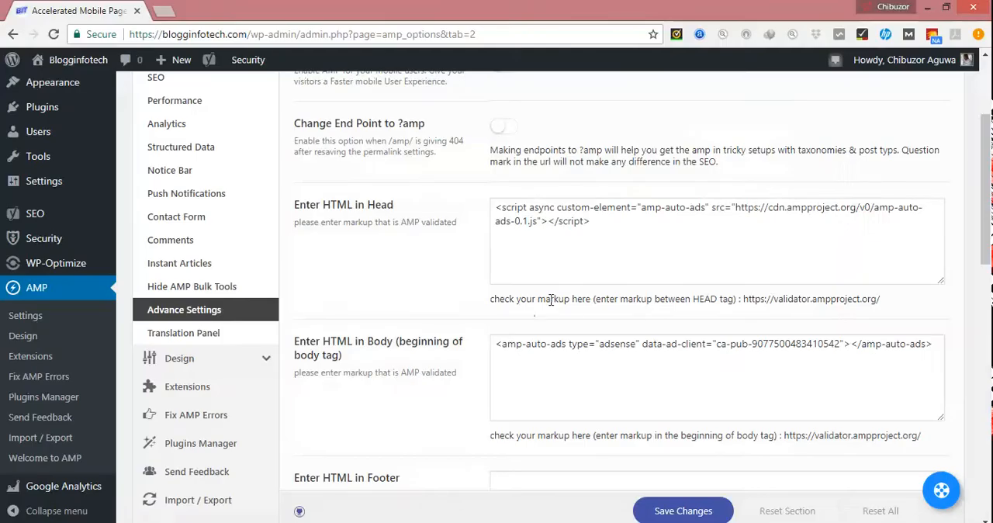
pyautogui.moveTo(534, 243)
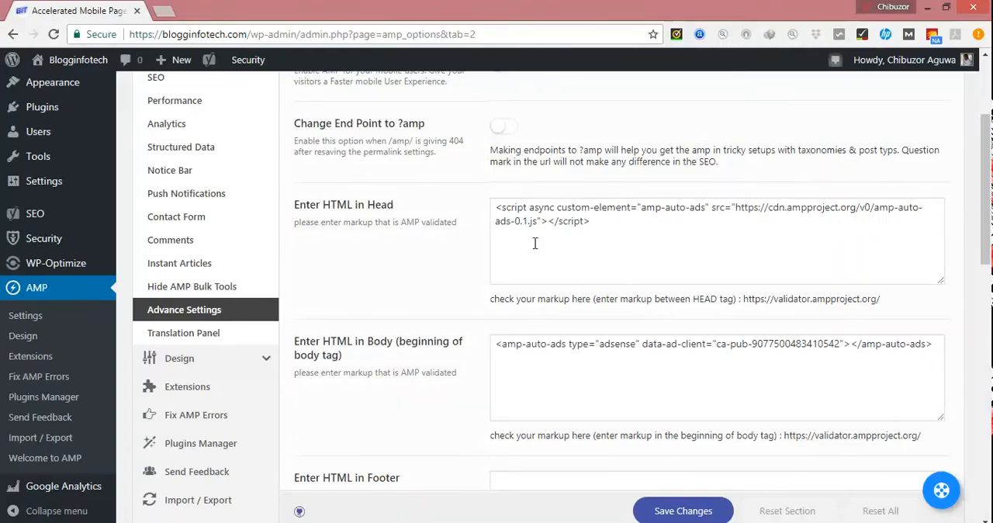
# - Check the pasted script in the Enter HTML in Head field, then return to WordPad
pyautogui.rightClick(524, 221)
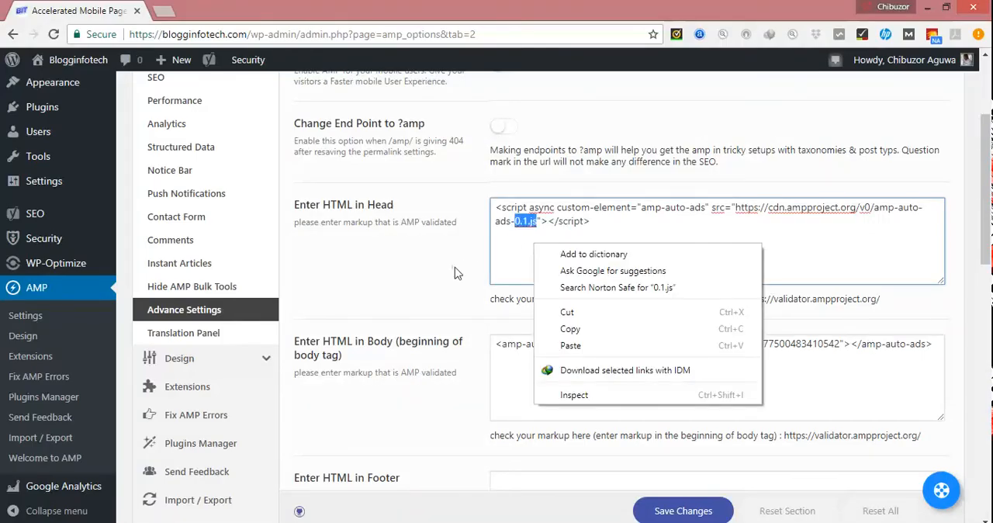
pyautogui.click(458, 273)
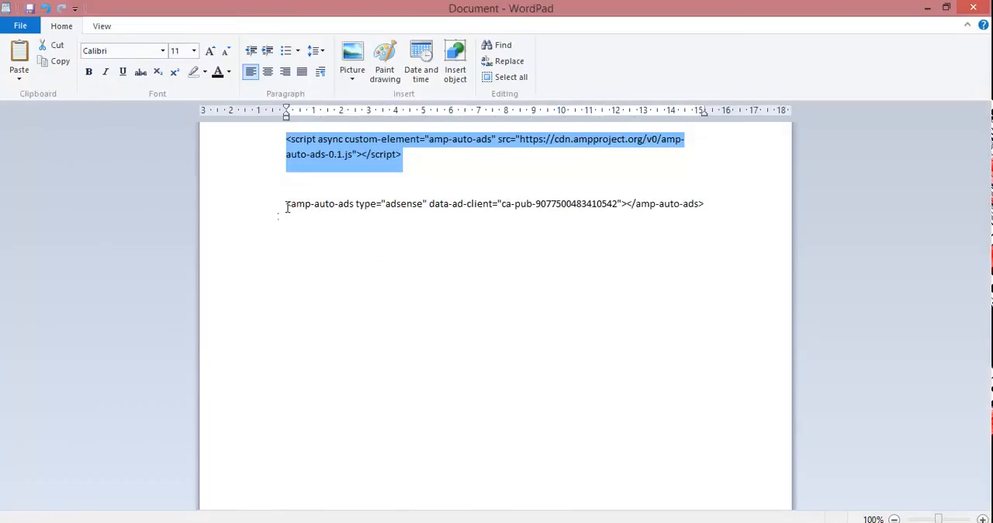
# - Copy the <amp-auto-ads> body line in WordPad and return to the AMP settings
pyautogui.rightClick(590, 203)
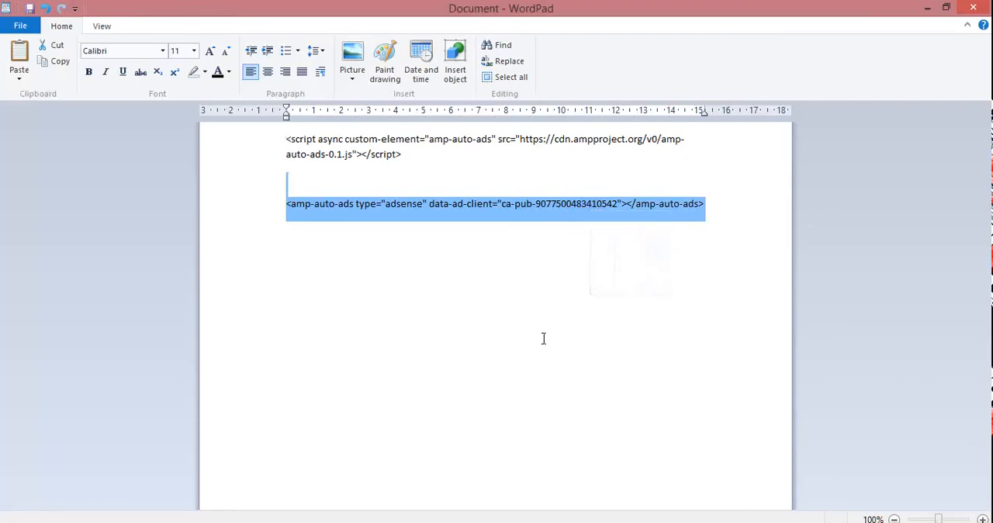
pyautogui.click(543, 337)
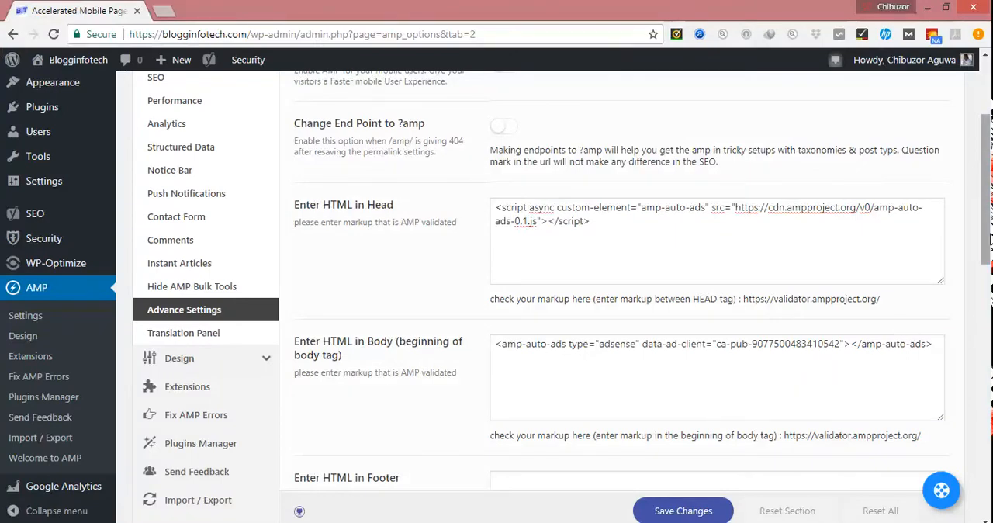
pyautogui.scroll(-3)
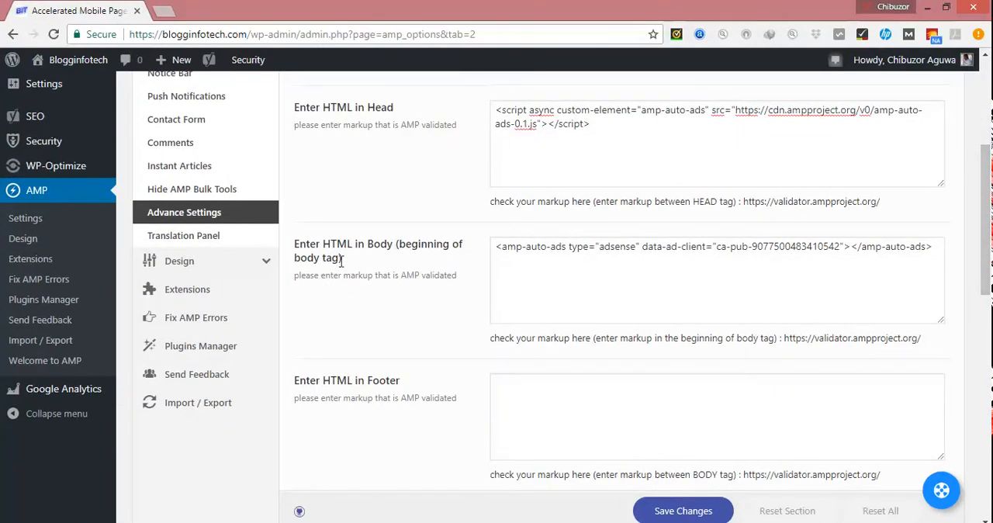
pyautogui.moveTo(399, 248)
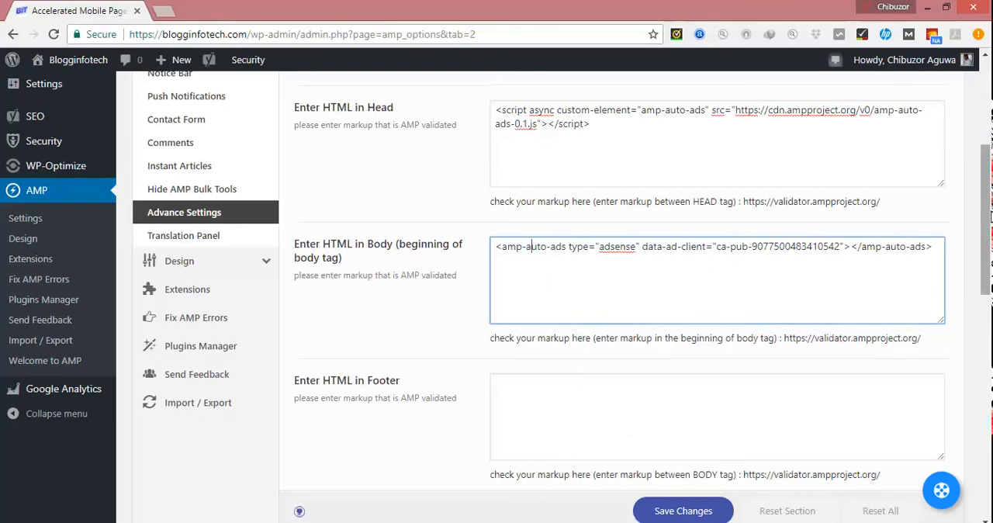
pyautogui.scroll(-3)
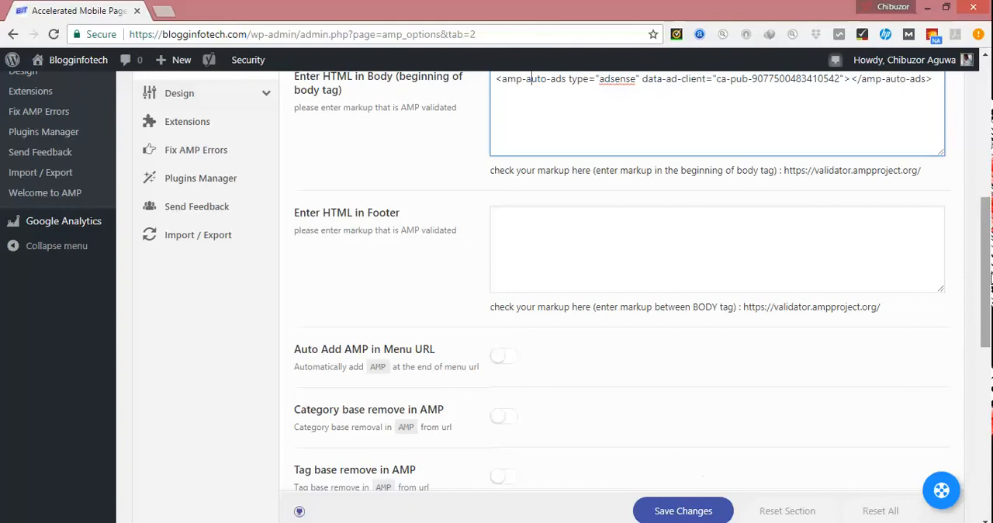
pyautogui.scroll(3)
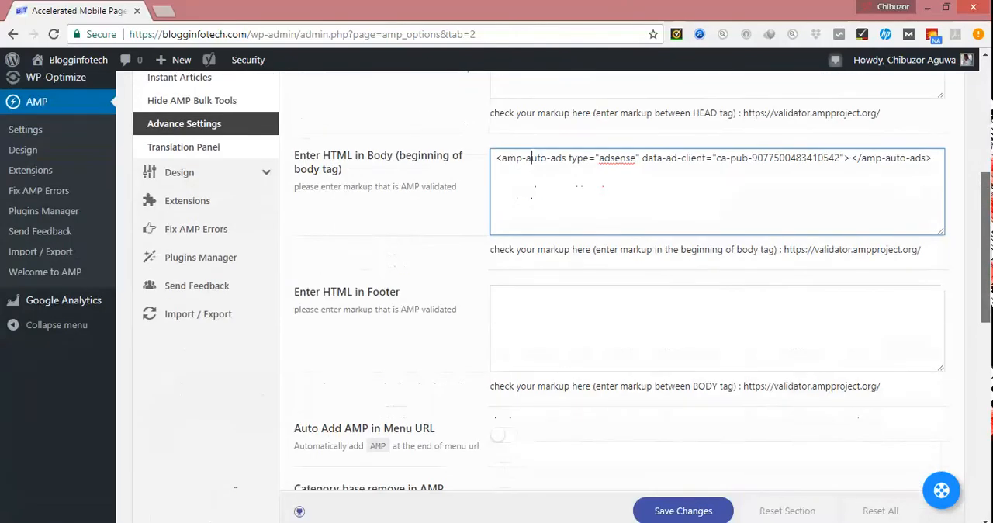
pyautogui.scroll(3)
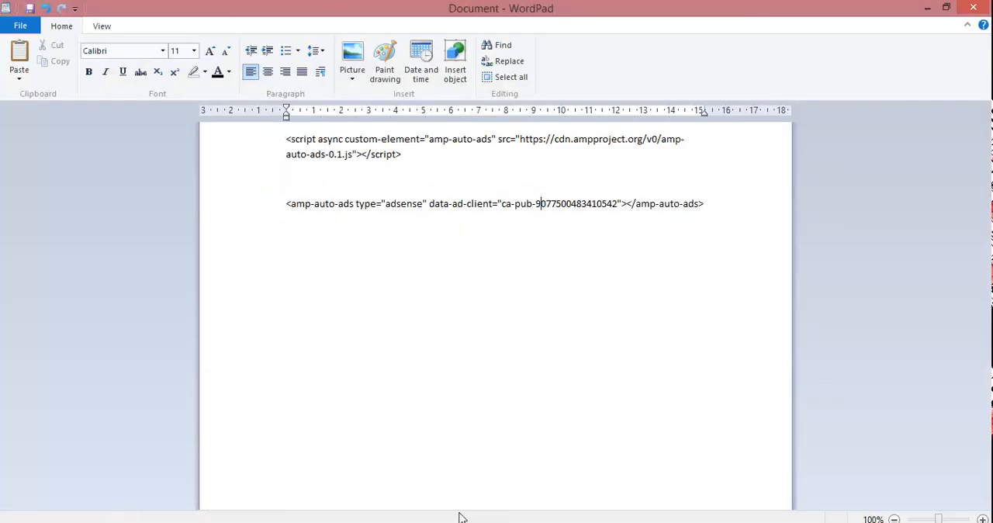
pyautogui.moveTo(508, 400)
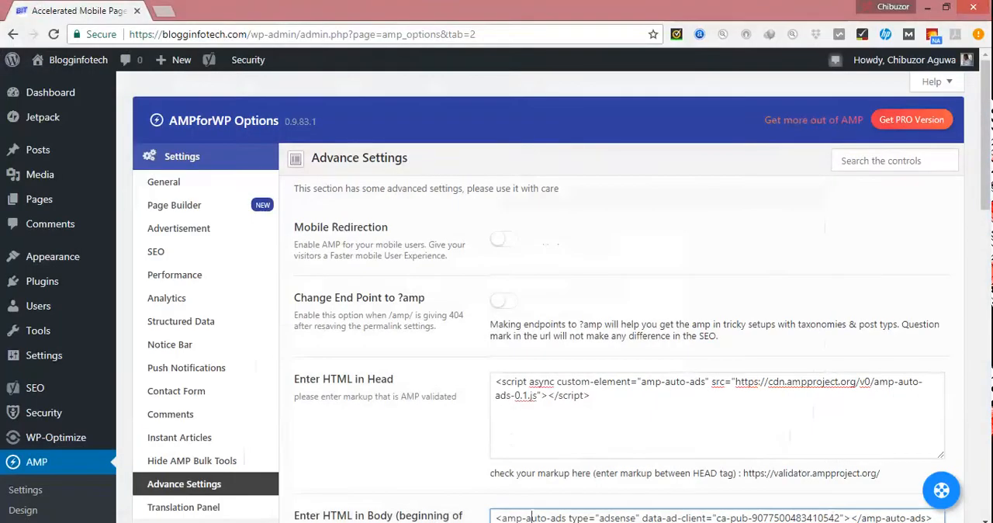
pyautogui.scroll(-3)
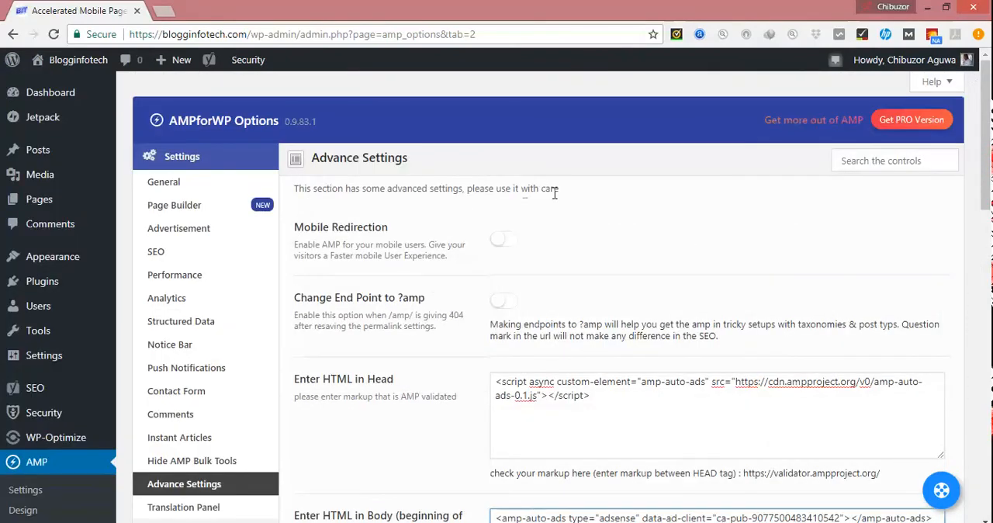
pyautogui.moveTo(163, 81)
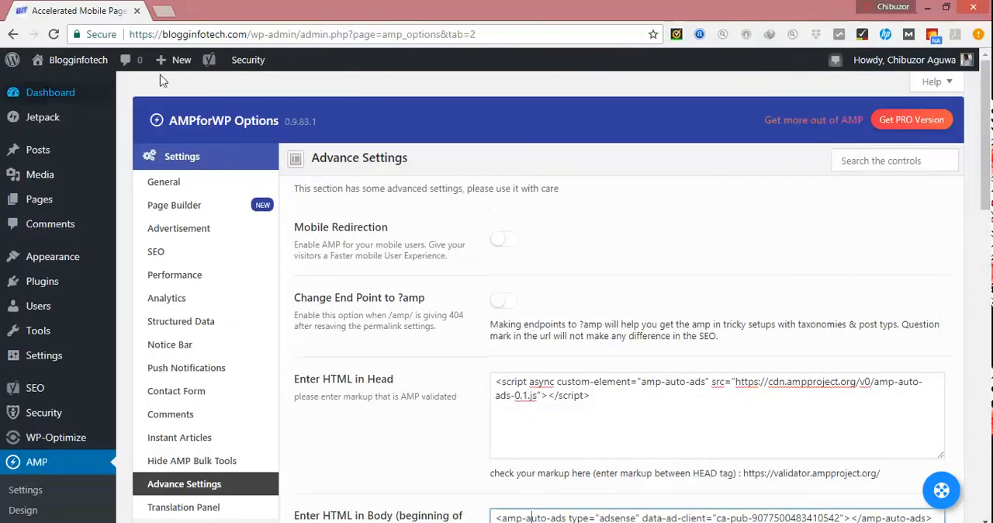
pyautogui.moveTo(432, 93)
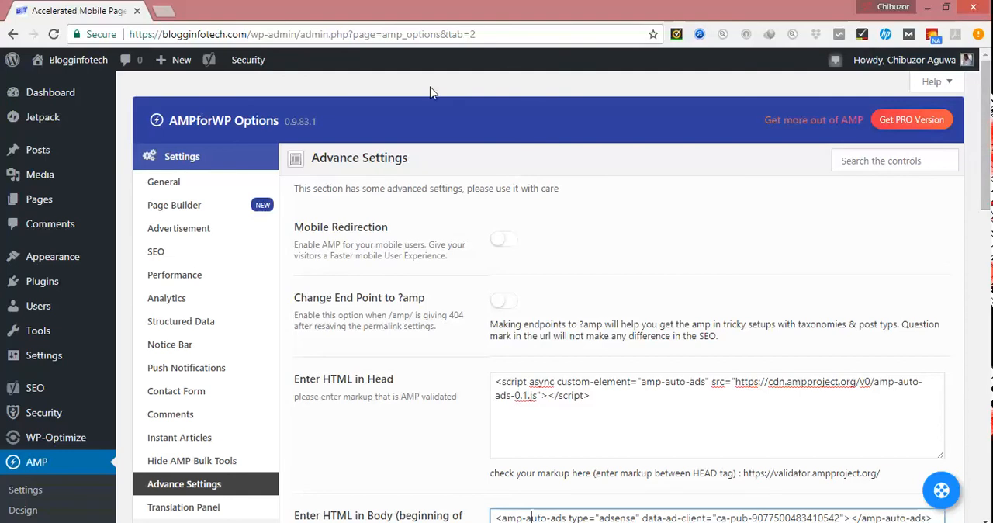
pyautogui.moveTo(412, 114)
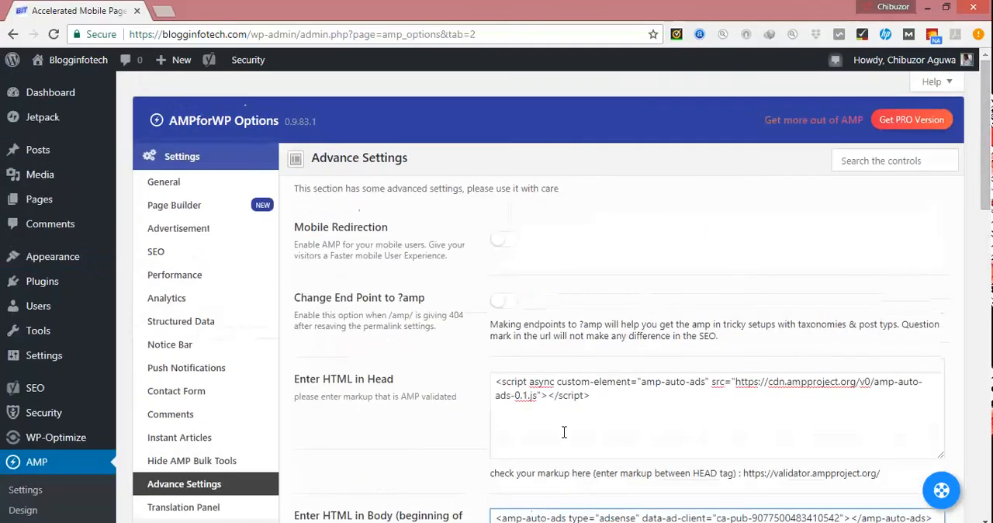
pyautogui.scroll(-3)
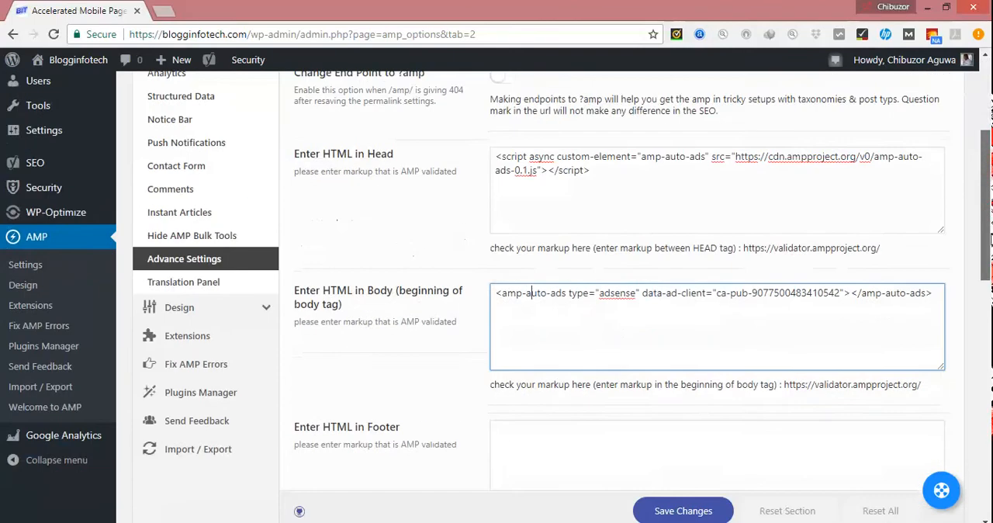
pyautogui.scroll(3)
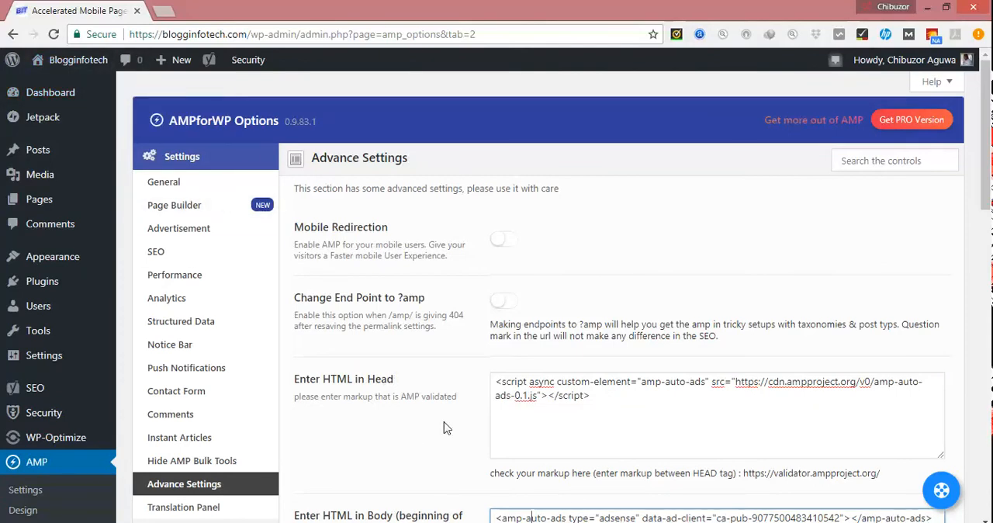
pyautogui.moveTo(574, 240)
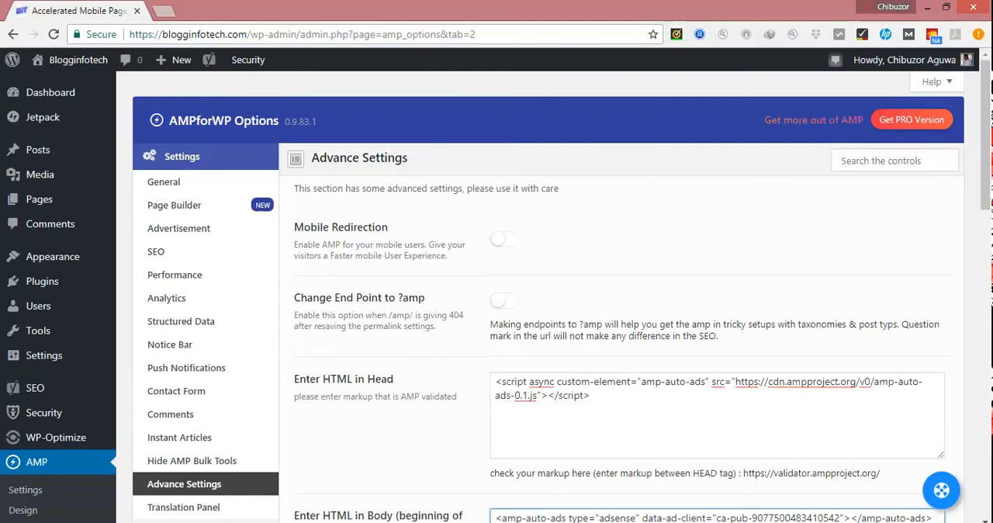
pyautogui.moveTo(490, 101)
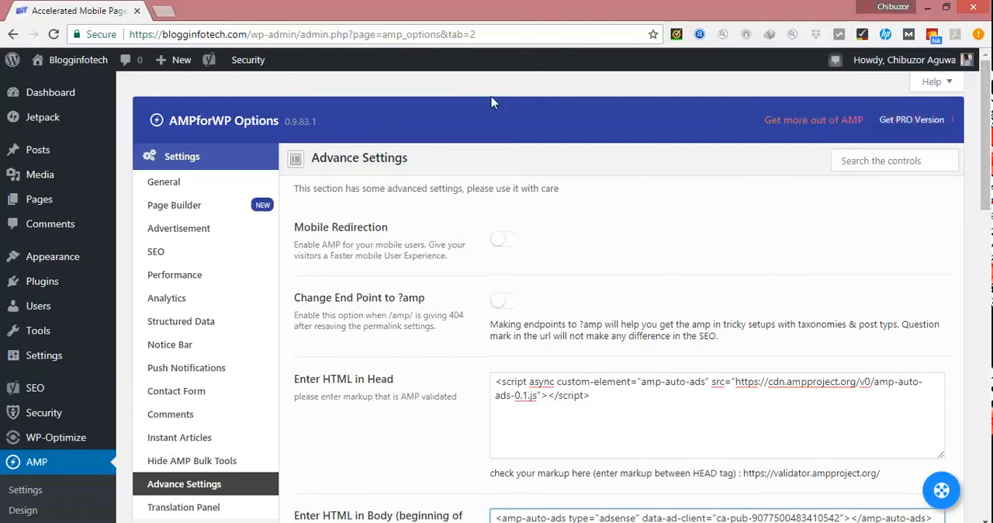
pyautogui.click(77, 60)
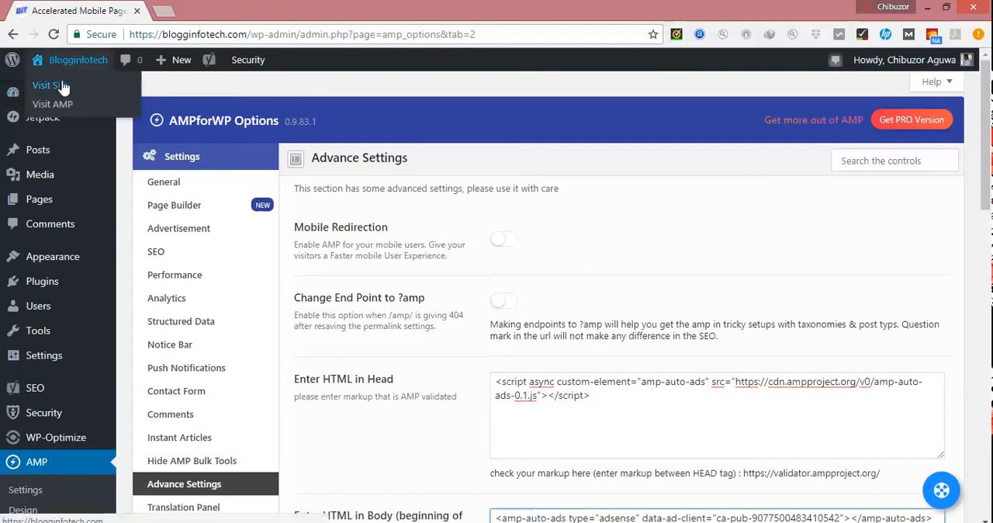
# - Visit the AMP version of the Blogginfotech site from the admin bar
pyautogui.click(49, 85)
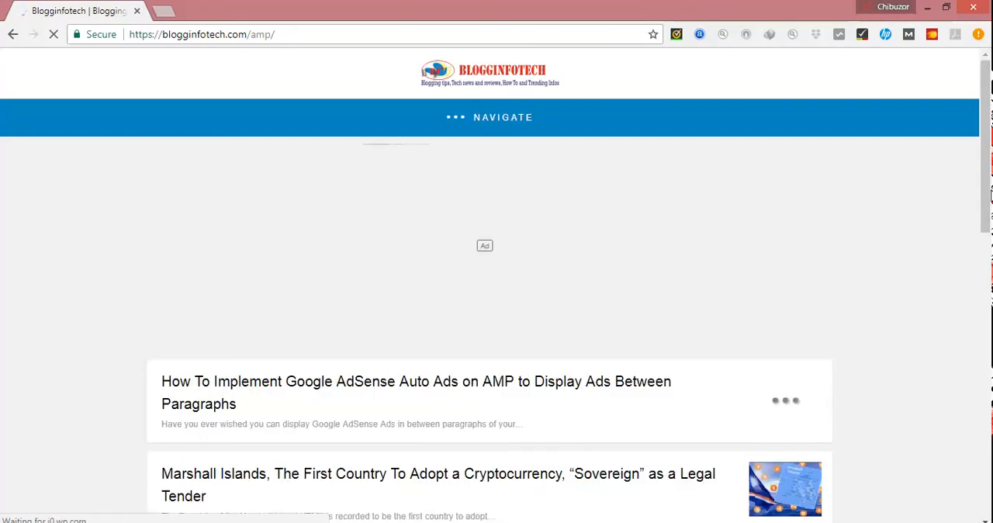
pyautogui.scroll(-3)
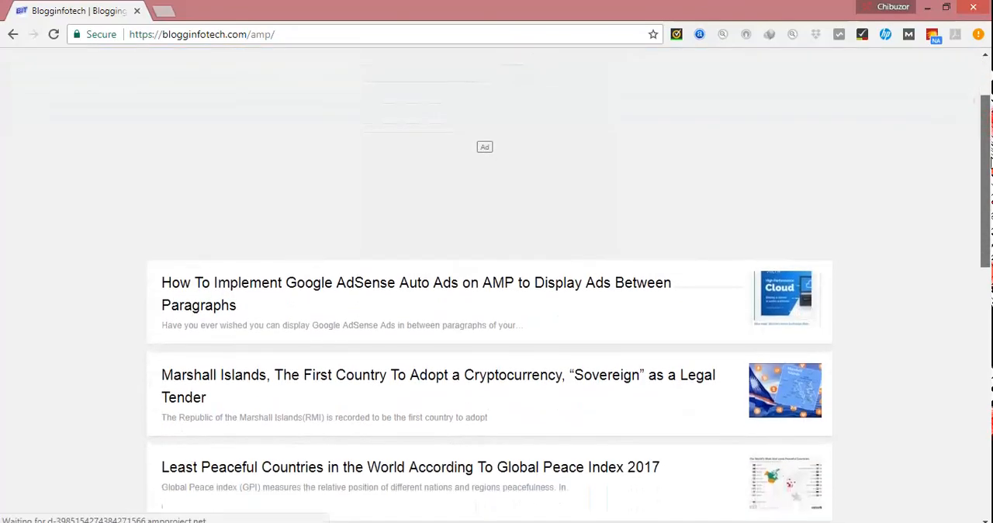
pyautogui.scroll(3)
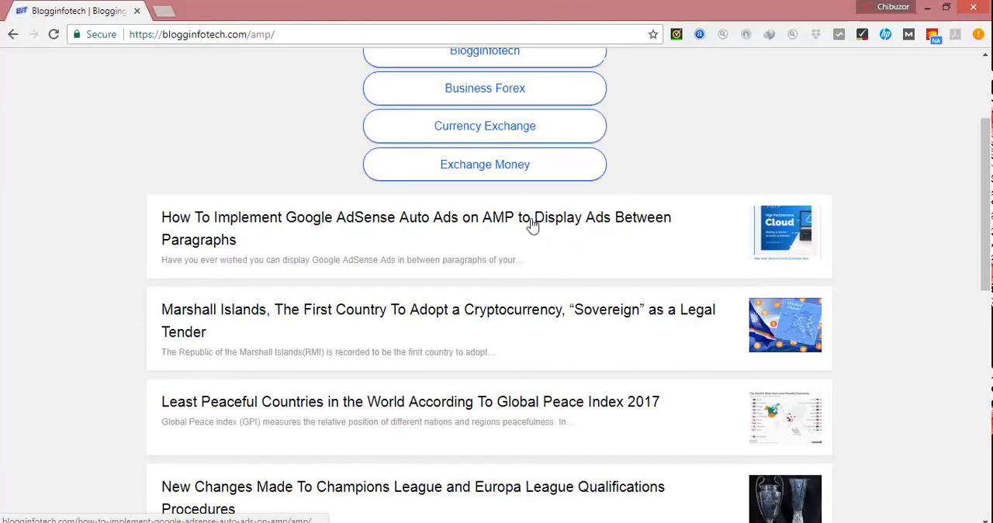
# - Open and scroll through the Google AdSense Auto Ads on AMP article
pyautogui.click(415, 217)
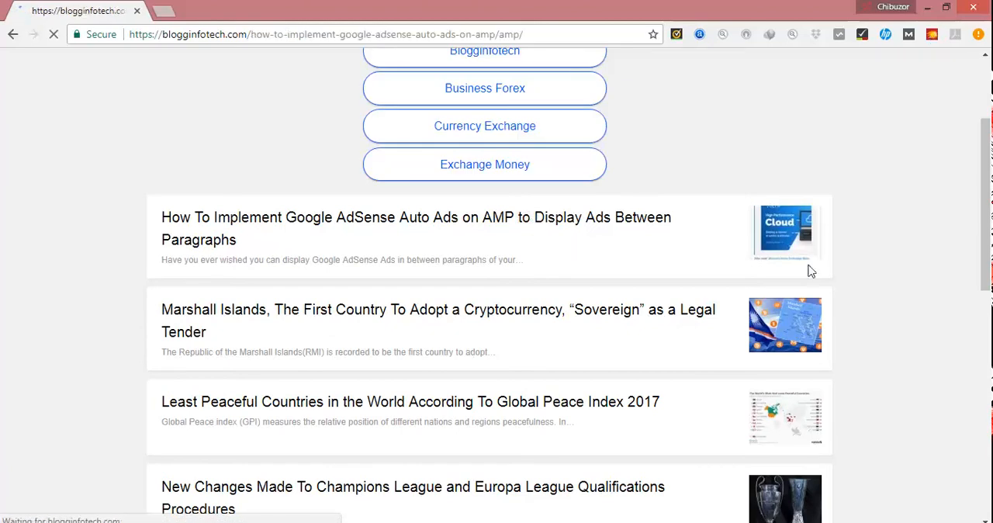
pyautogui.click(416, 217)
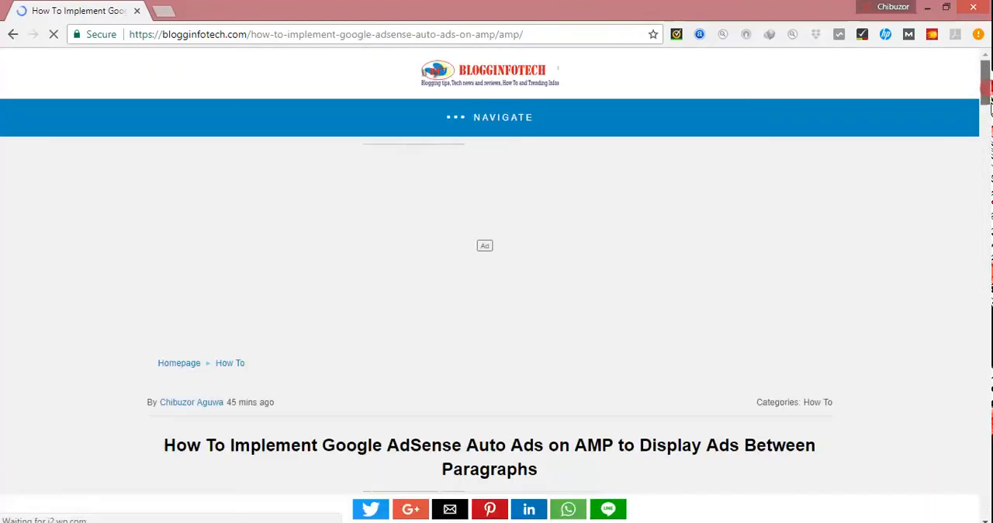
pyautogui.scroll(-3)
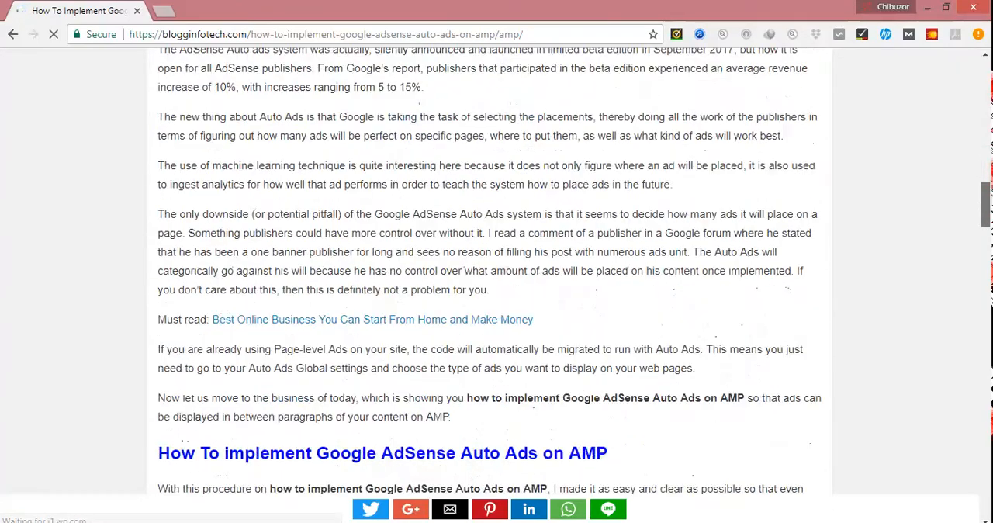
pyautogui.scroll(3)
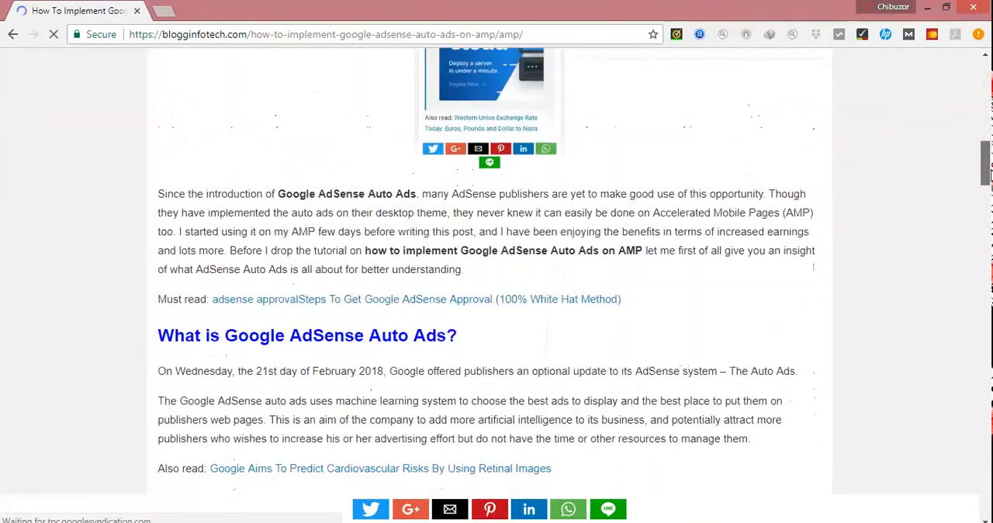
pyautogui.scroll(-3)
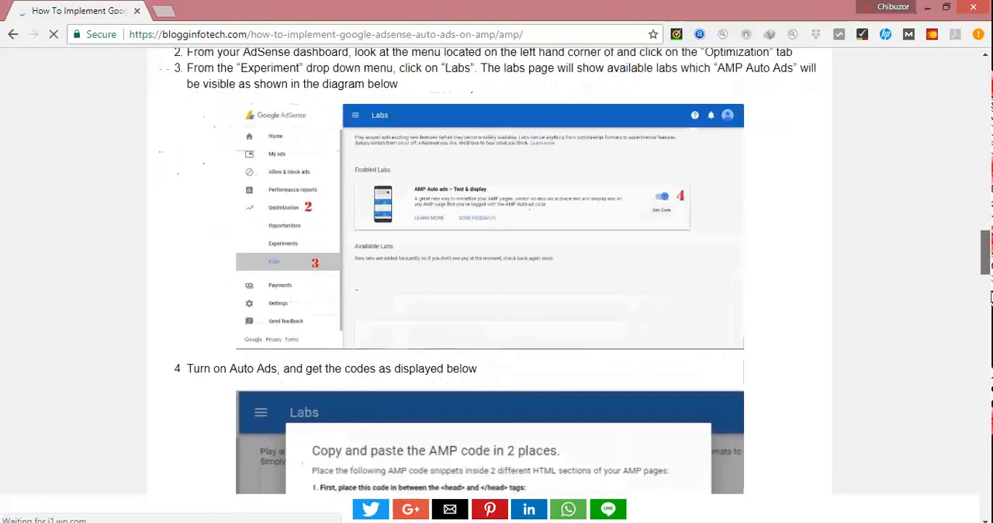
pyautogui.scroll(3)
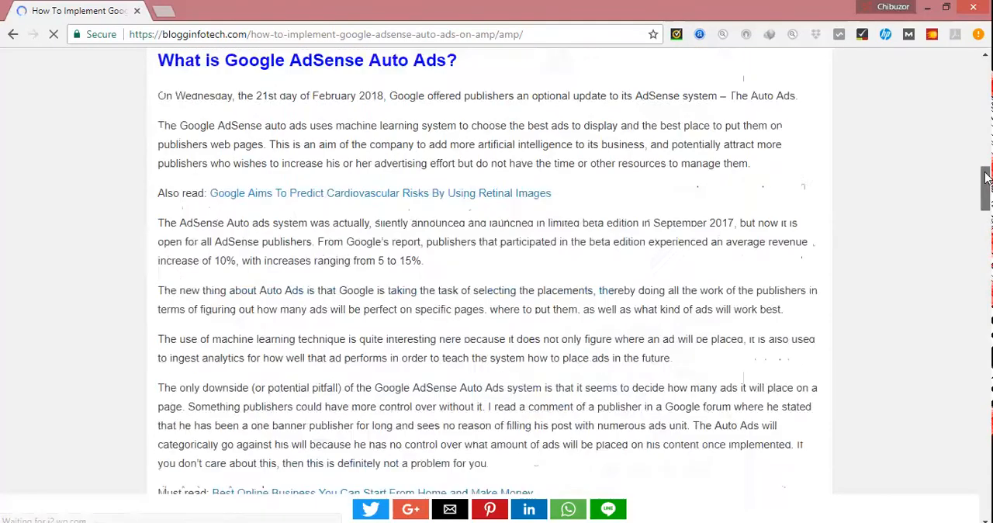
pyautogui.scroll(3)
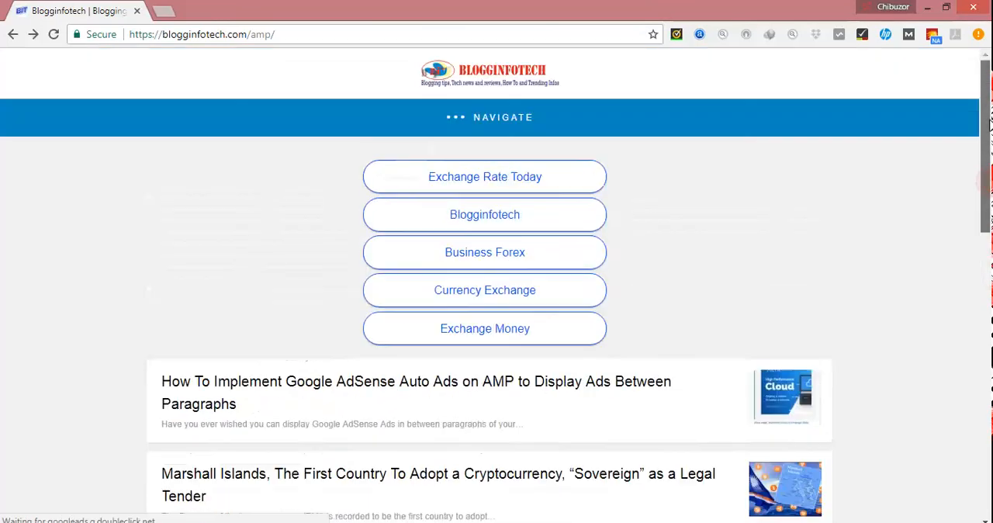
pyautogui.scroll(-3)
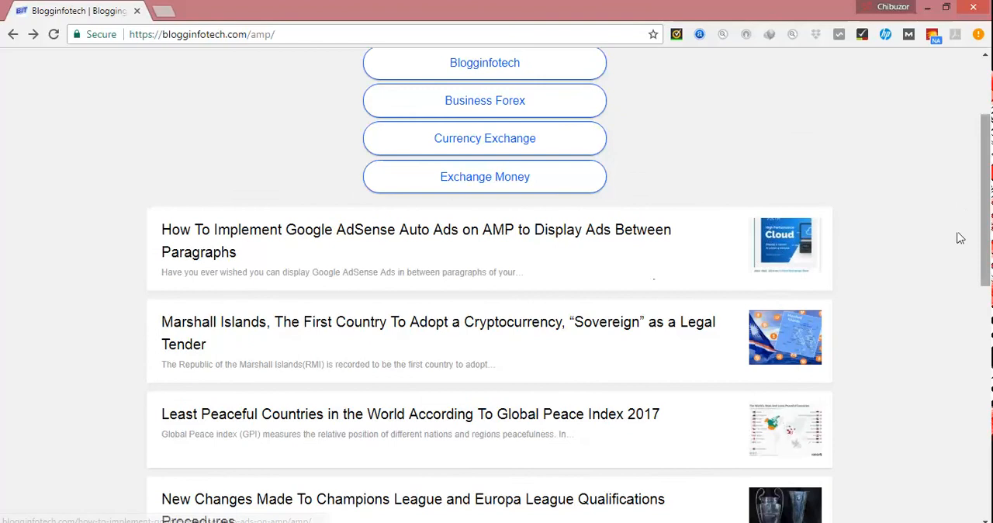
pyautogui.moveTo(524, 379)
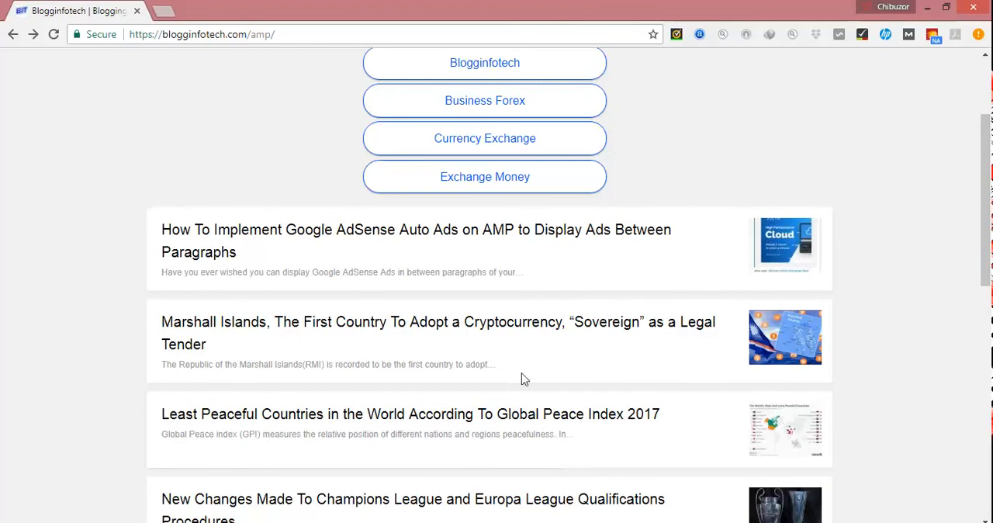
pyautogui.moveTo(887, 236)
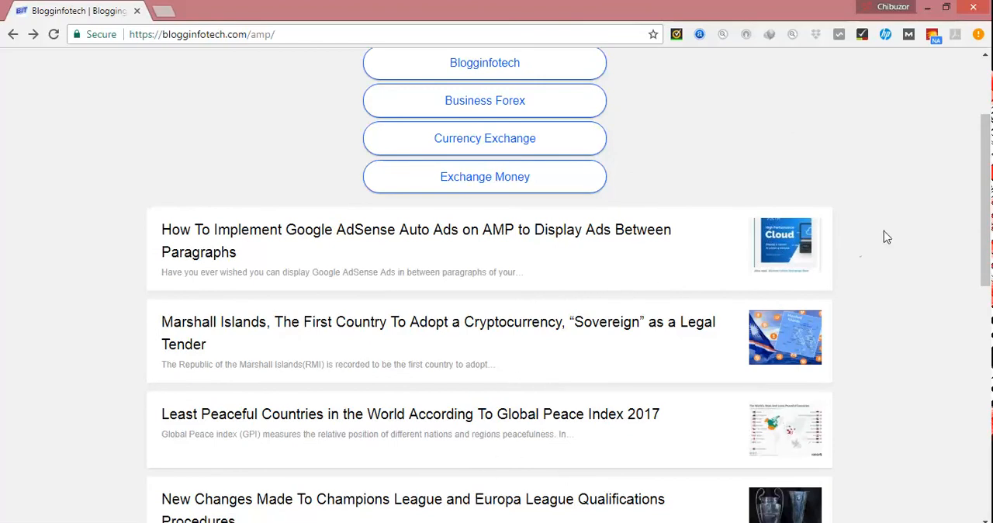
pyautogui.scroll(-3)
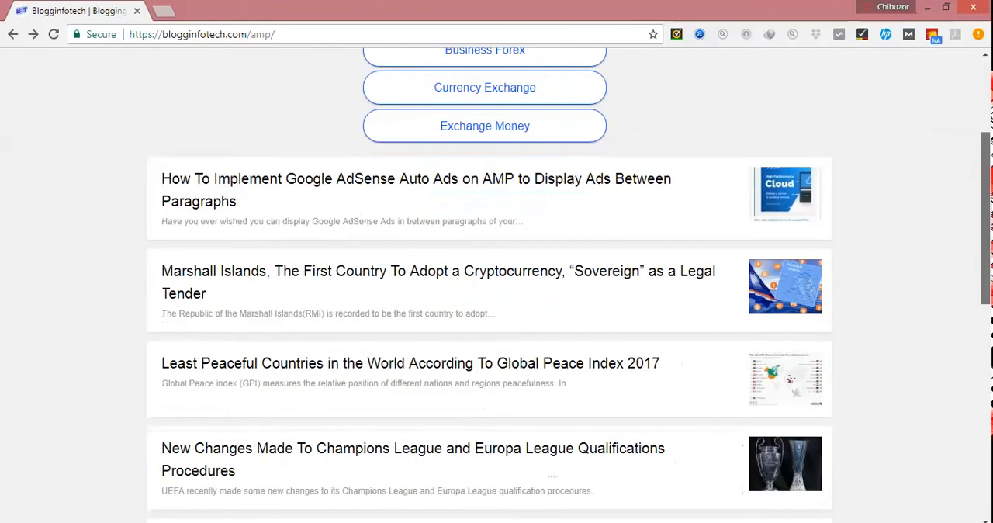
pyautogui.scroll(-3)
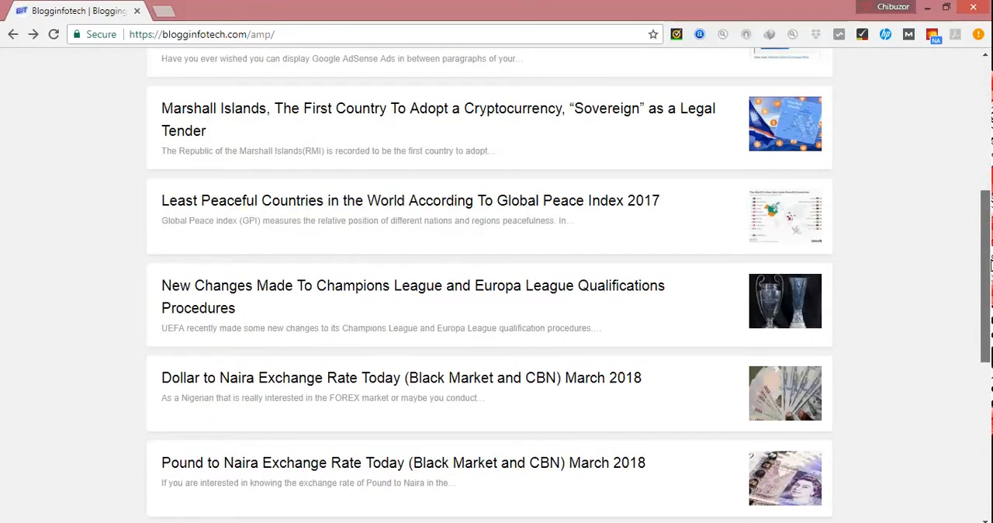
pyautogui.scroll(3)
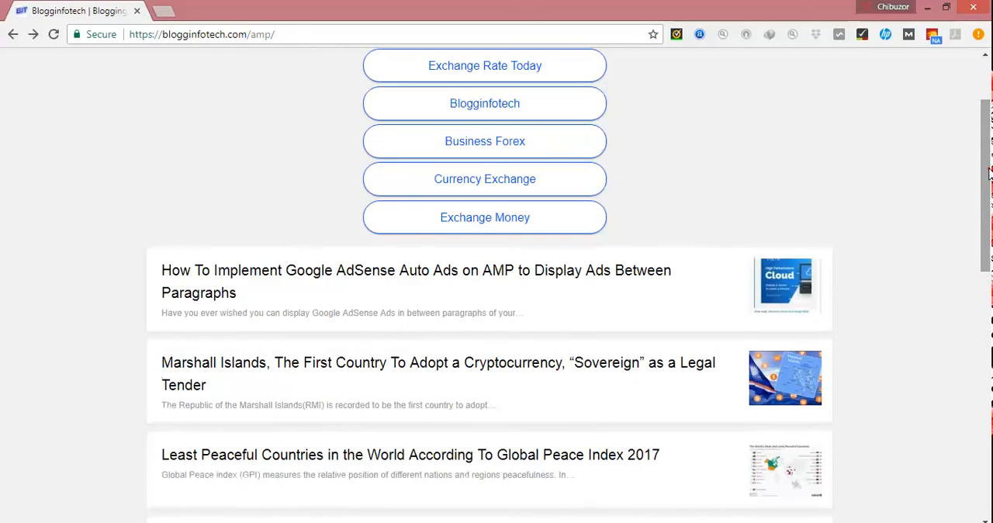
pyautogui.scroll(-3)
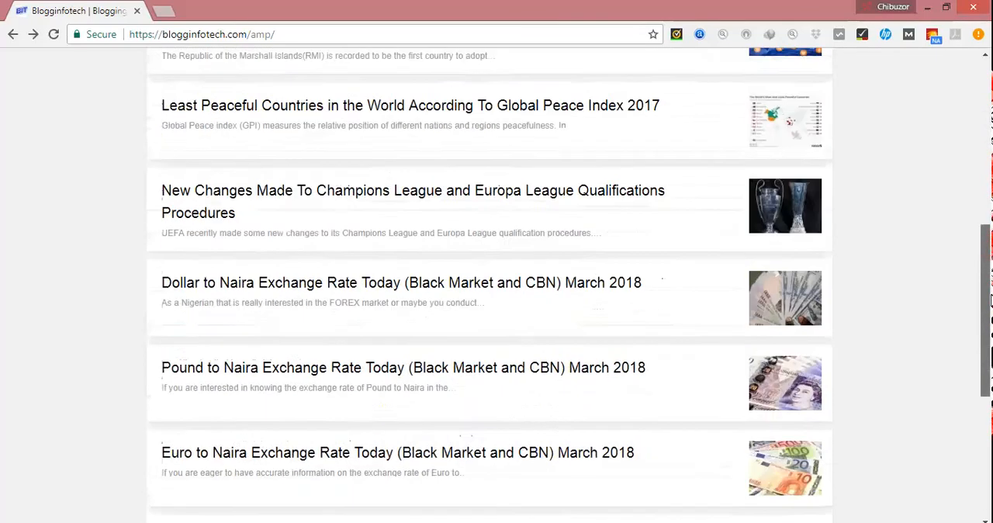
pyautogui.scroll(3)
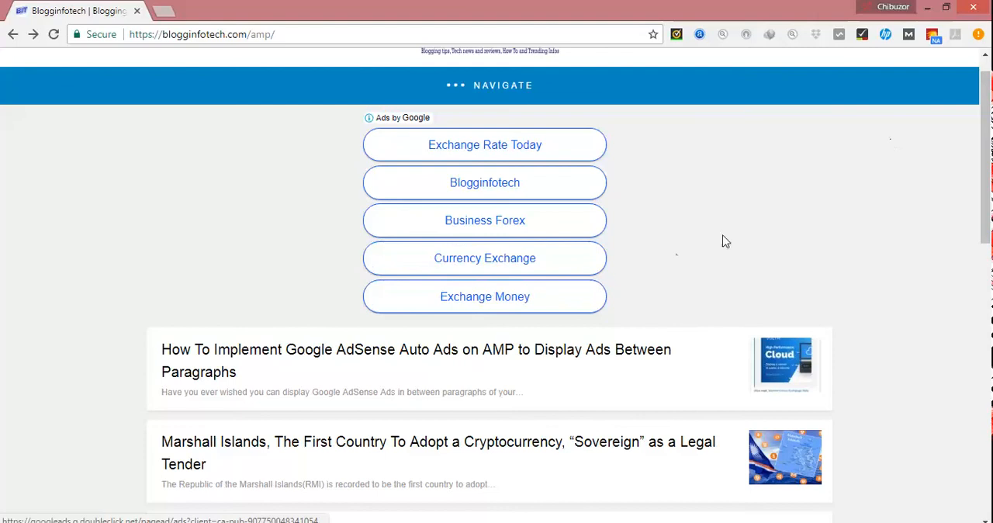
pyautogui.scroll(-3)
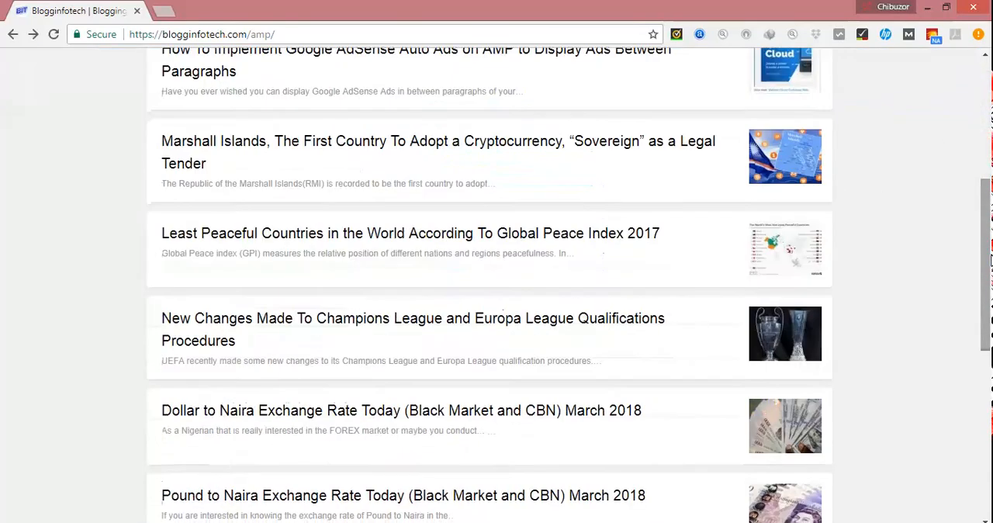
pyautogui.scroll(3)
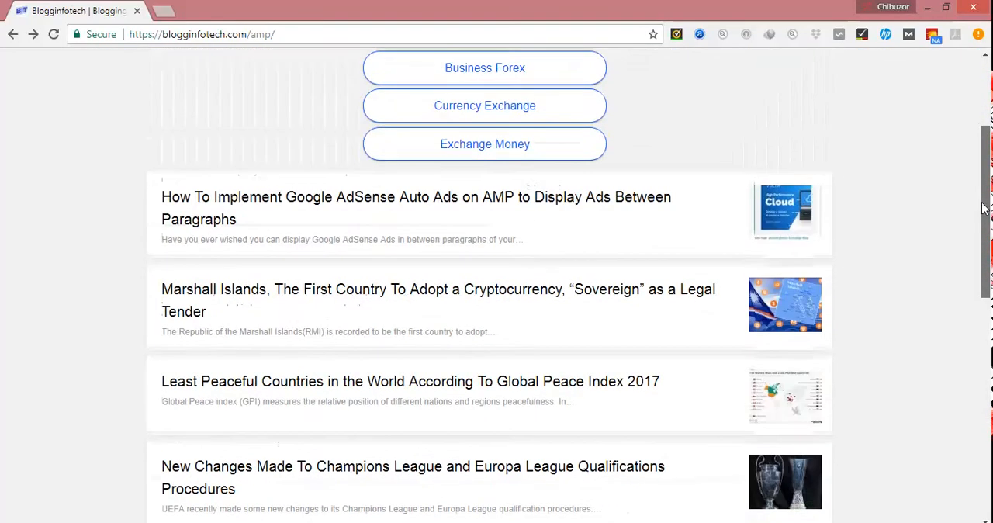
pyautogui.scroll(-3)
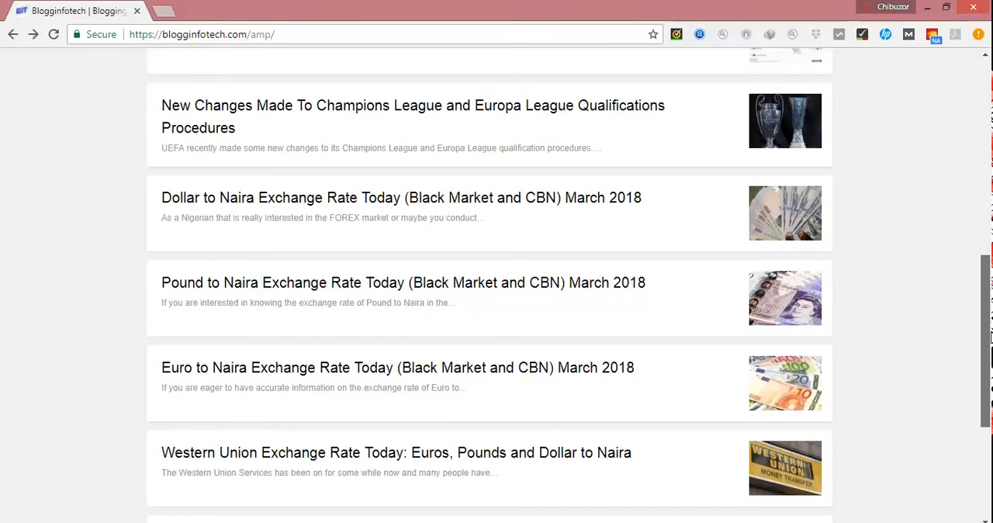
pyautogui.scroll(-3)
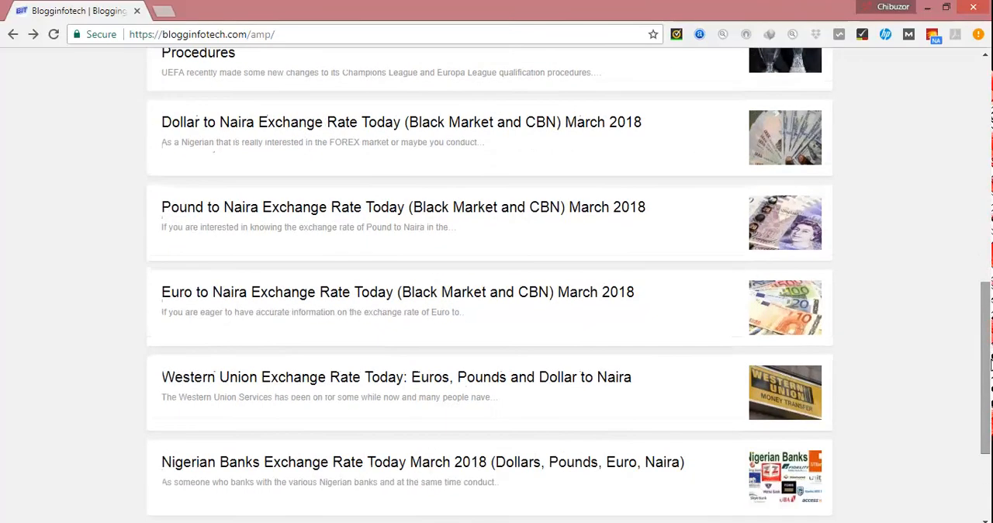
pyautogui.scroll(3)
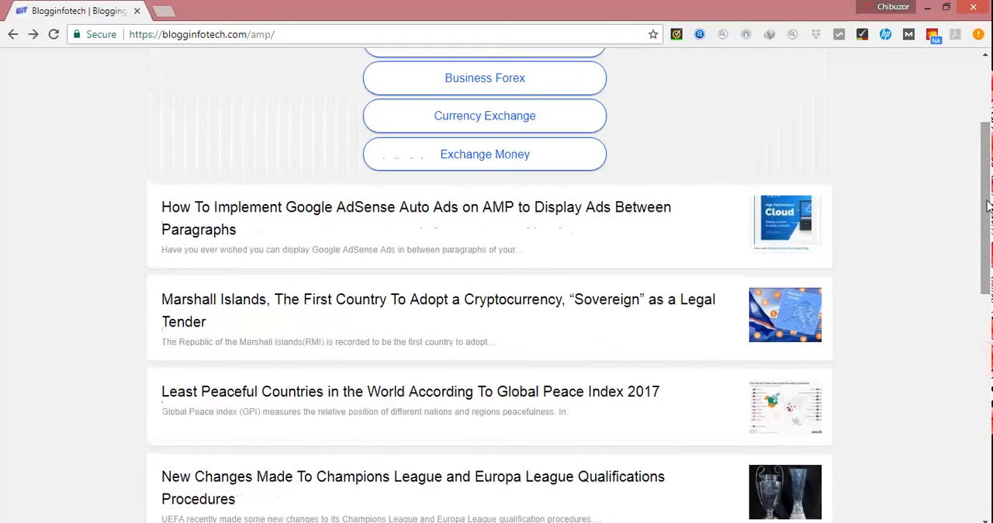
pyautogui.scroll(-3)
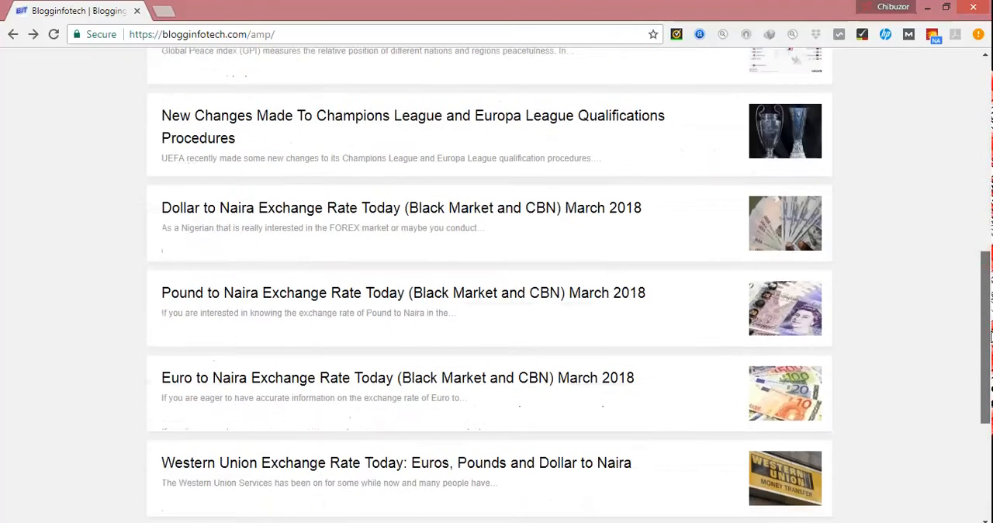
pyautogui.scroll(3)
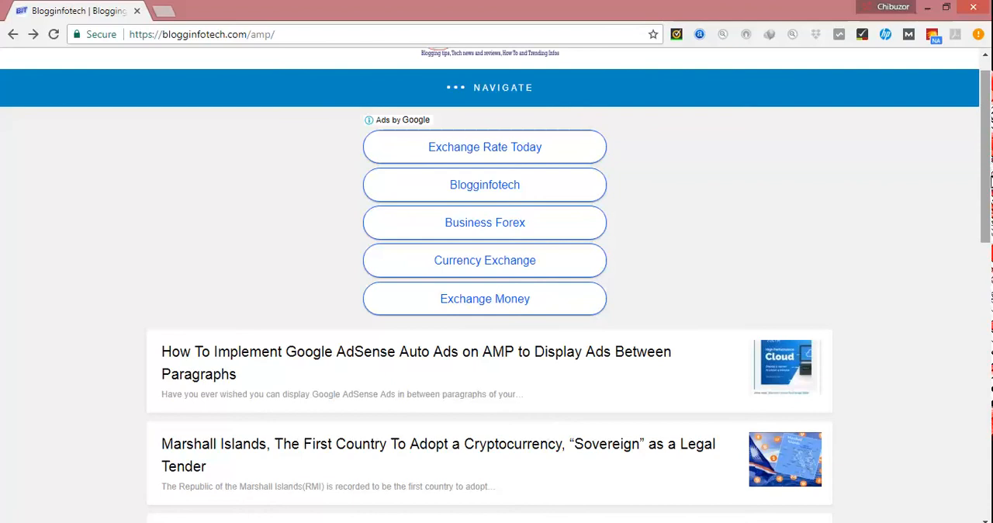
pyautogui.scroll(-3)
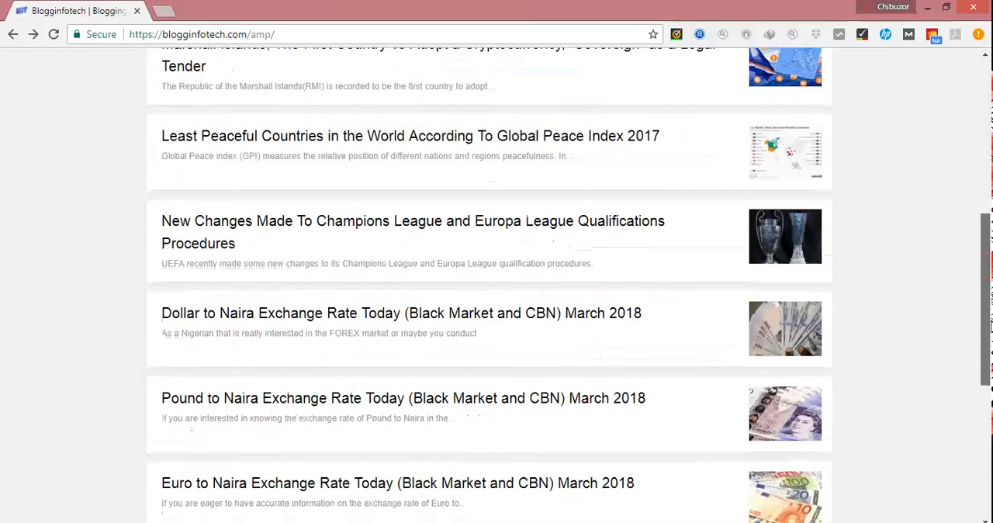
pyautogui.scroll(-3)
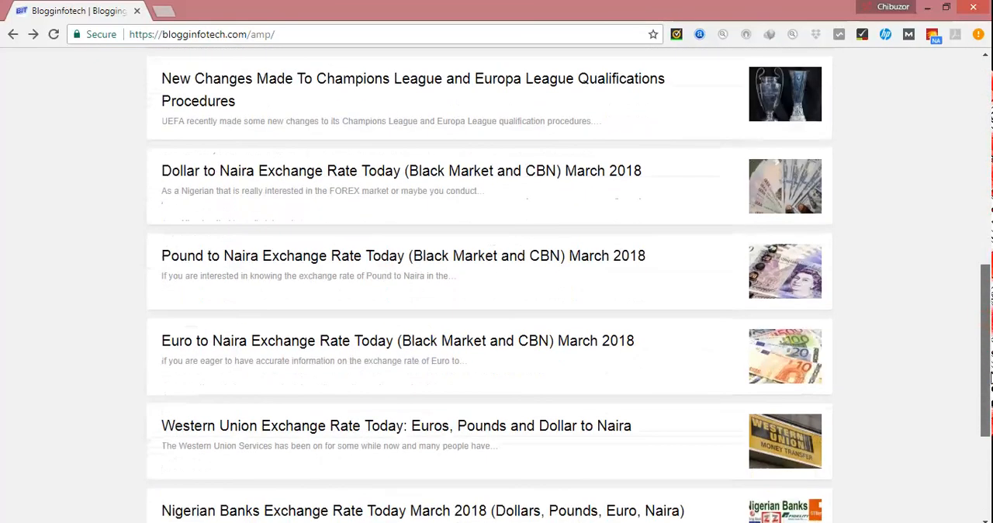
pyautogui.scroll(-3)
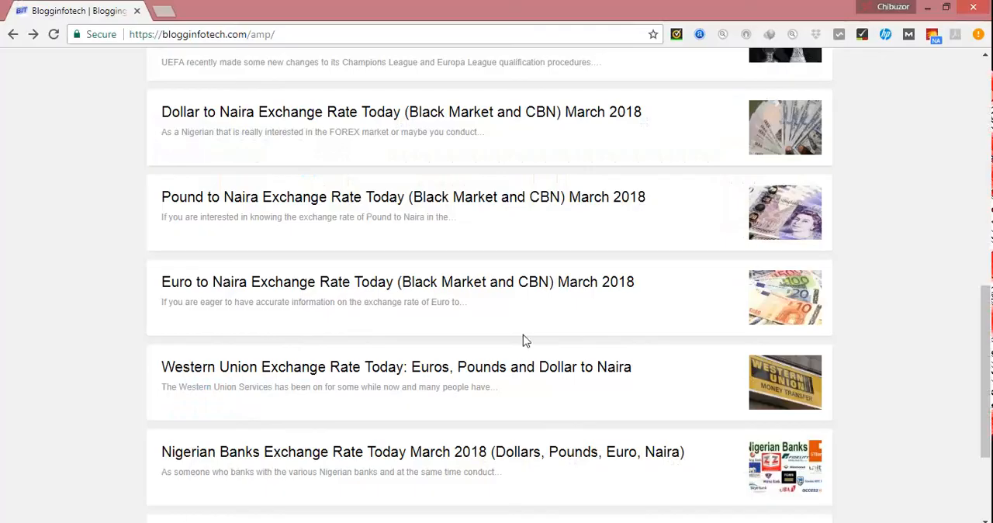
pyautogui.scroll(3)
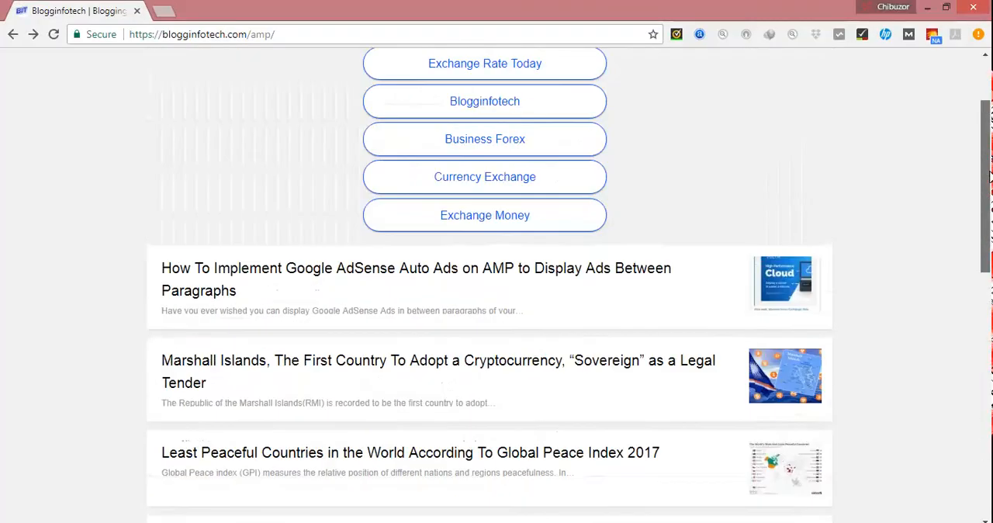
pyautogui.scroll(-3)
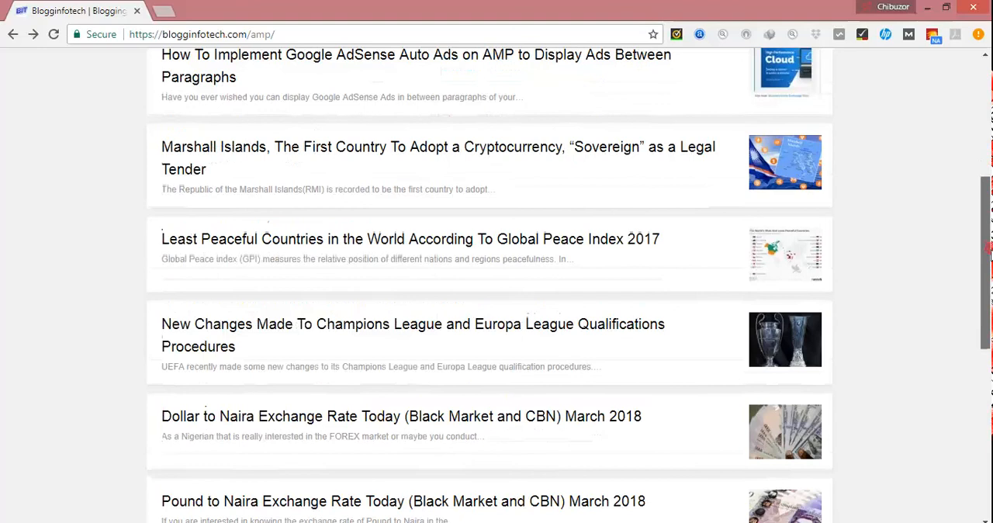
pyautogui.scroll(-3)
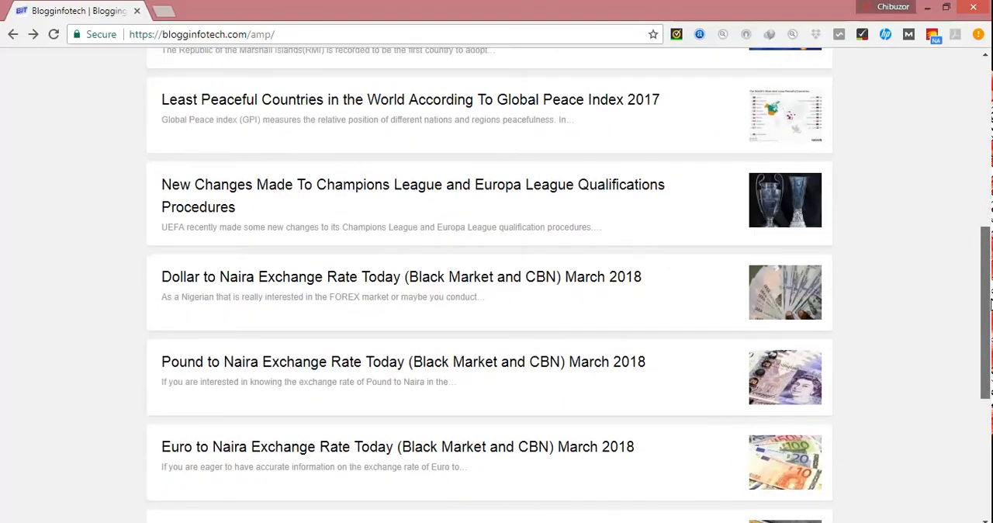
pyautogui.scroll(-3)
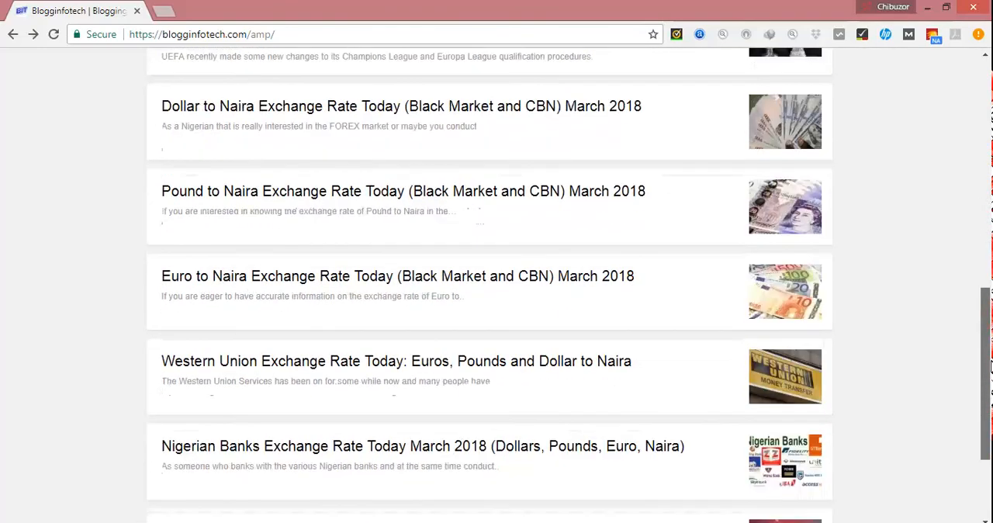
pyautogui.scroll(-3)
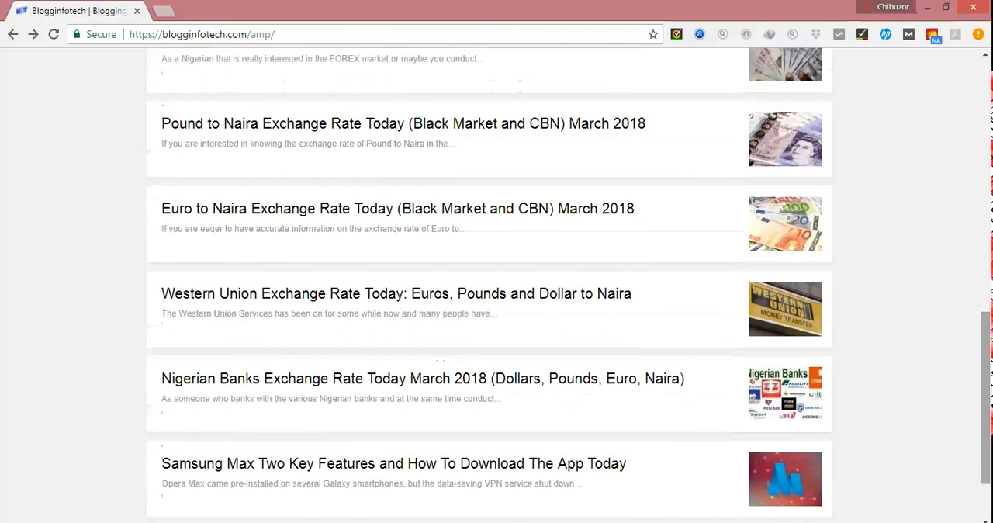
pyautogui.scroll(-3)
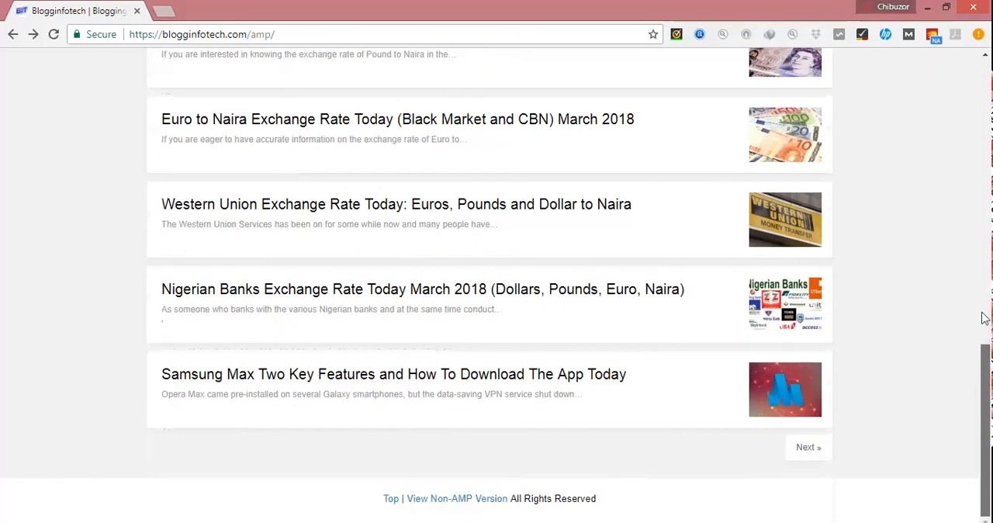
pyautogui.scroll(3)
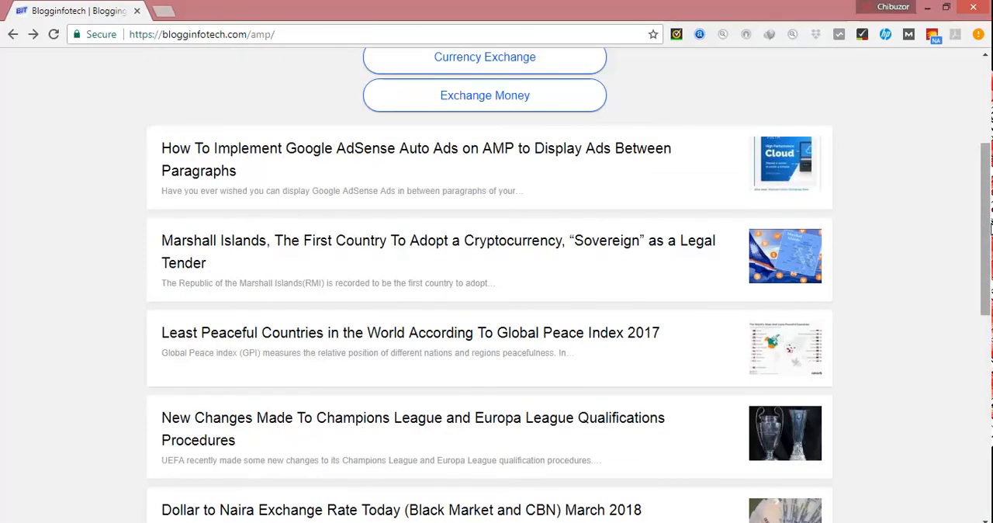
pyautogui.scroll(3)
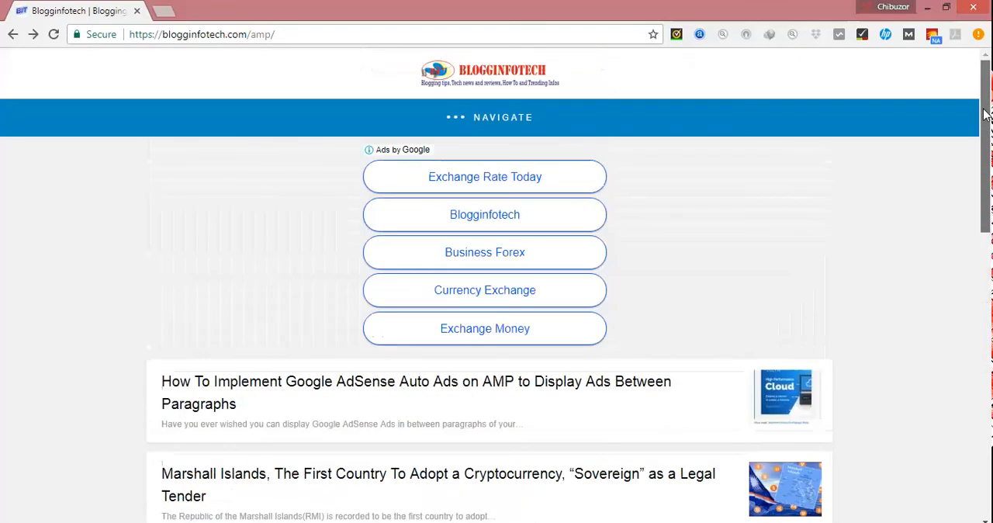
pyautogui.scroll(-3)
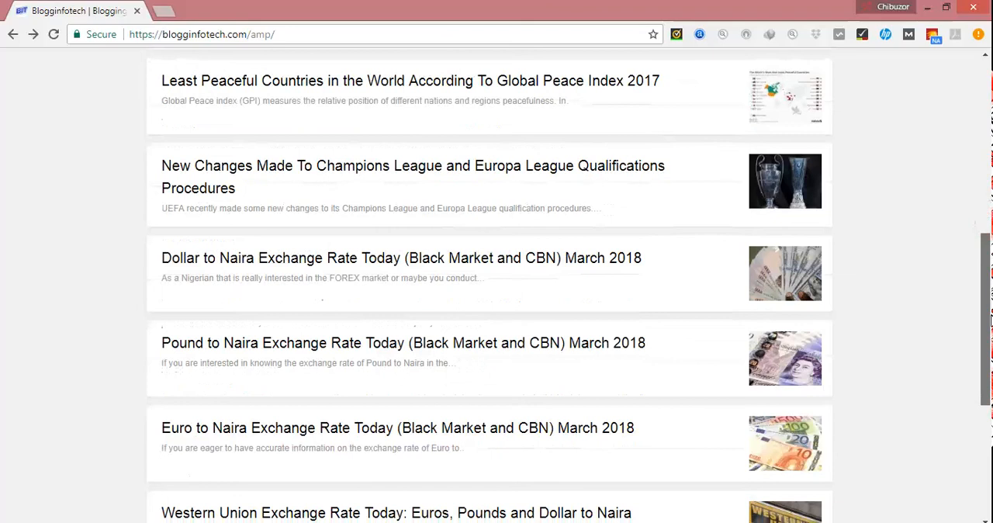
pyautogui.scroll(-3)
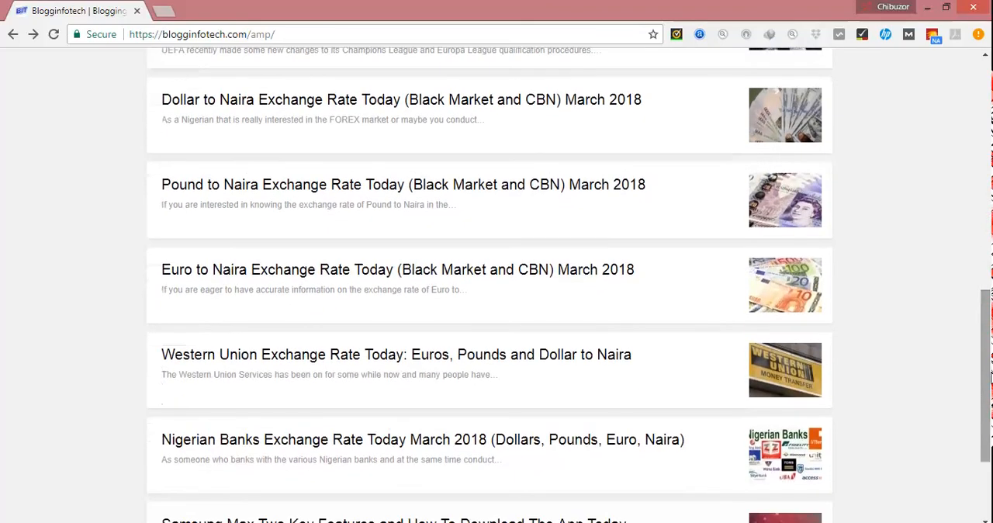